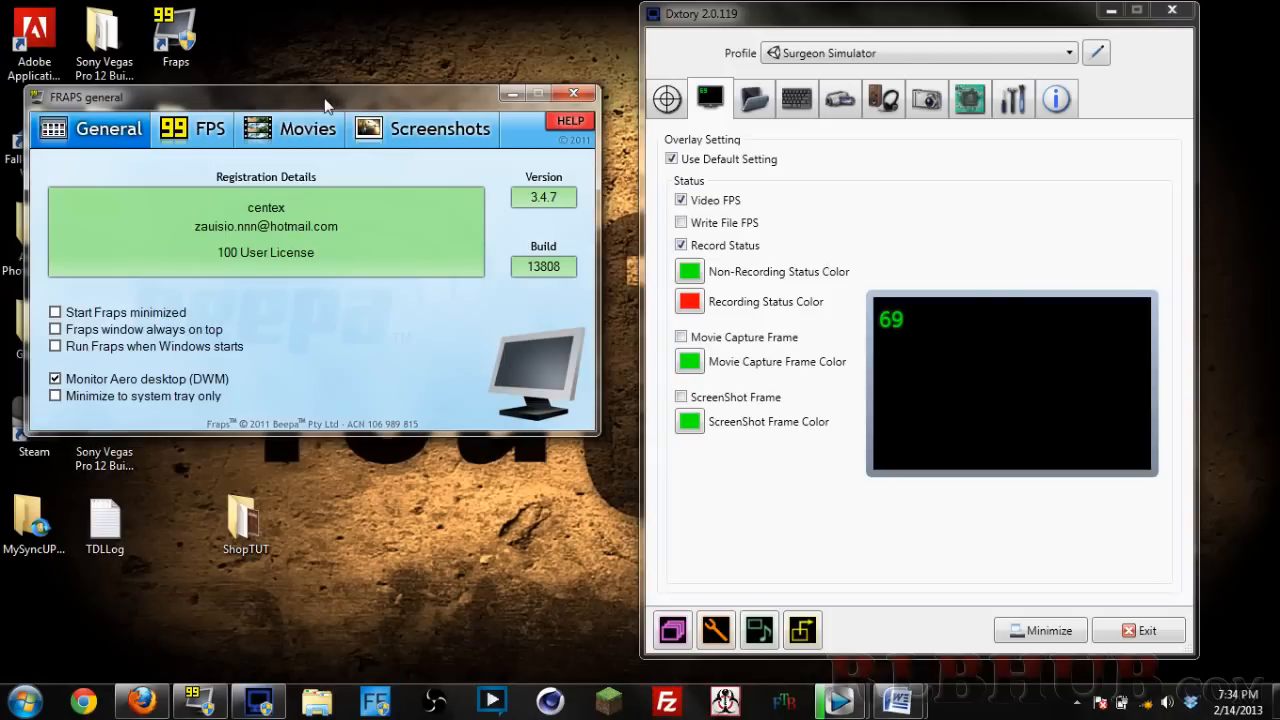
mouse_move(296, 104)
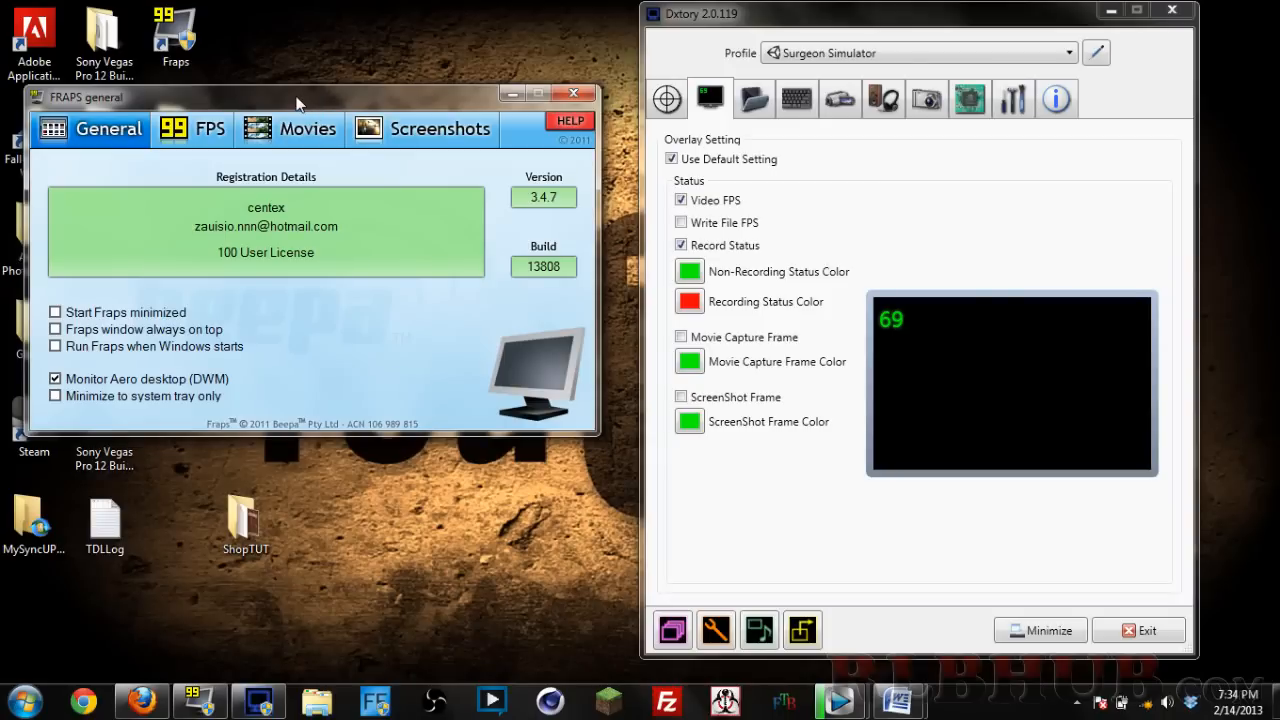
- Browse Fraps' Movies and General settings, then set the FPS overlay to hidden
left_click(308, 128)
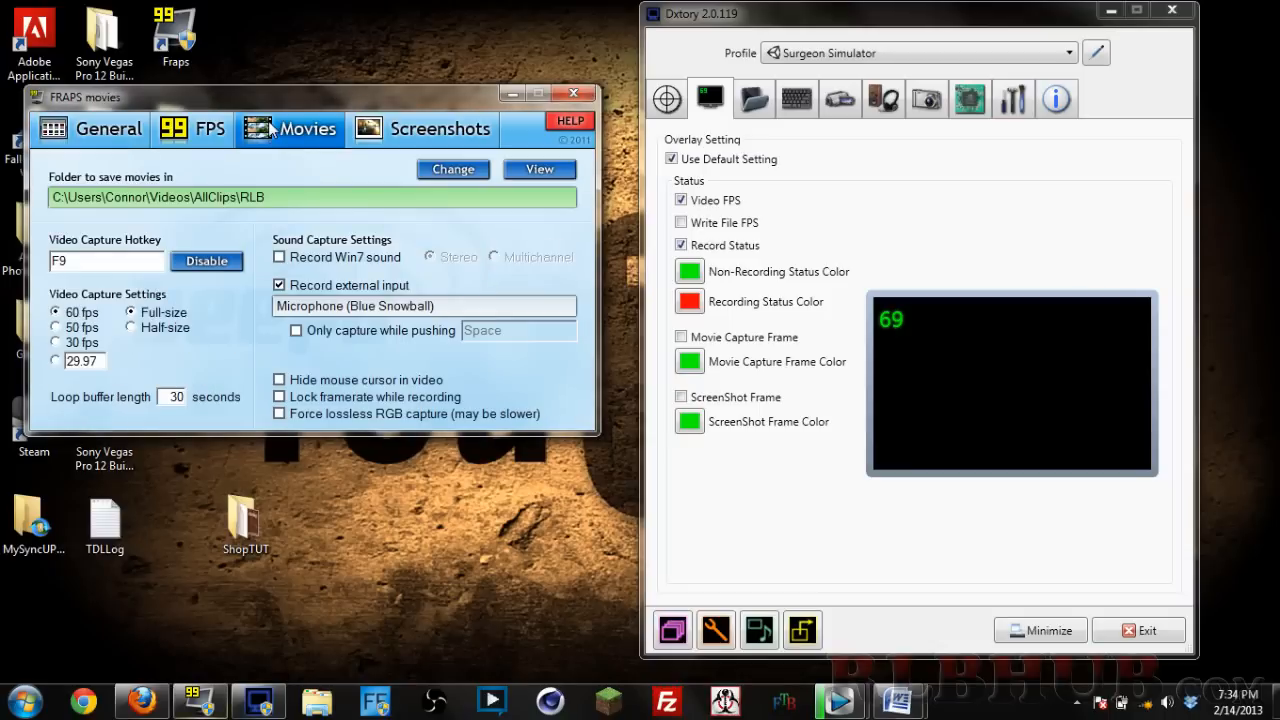
left_click(108, 128)
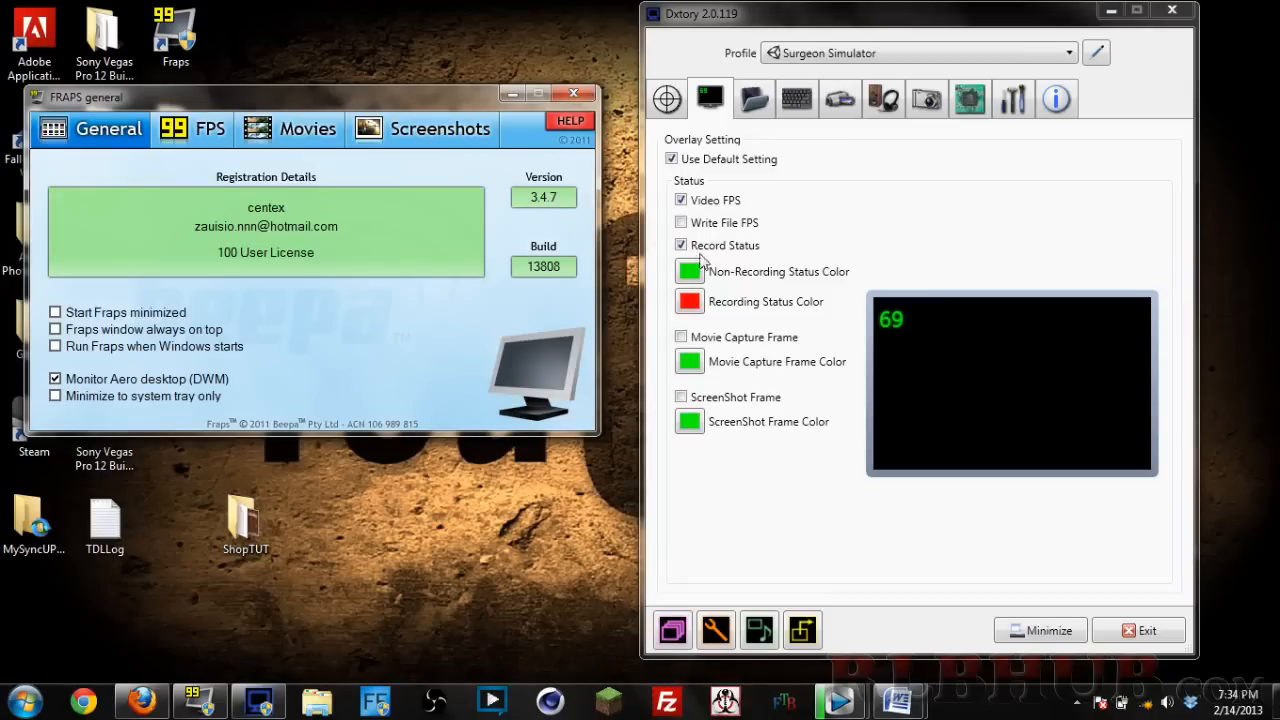
mouse_move(484, 442)
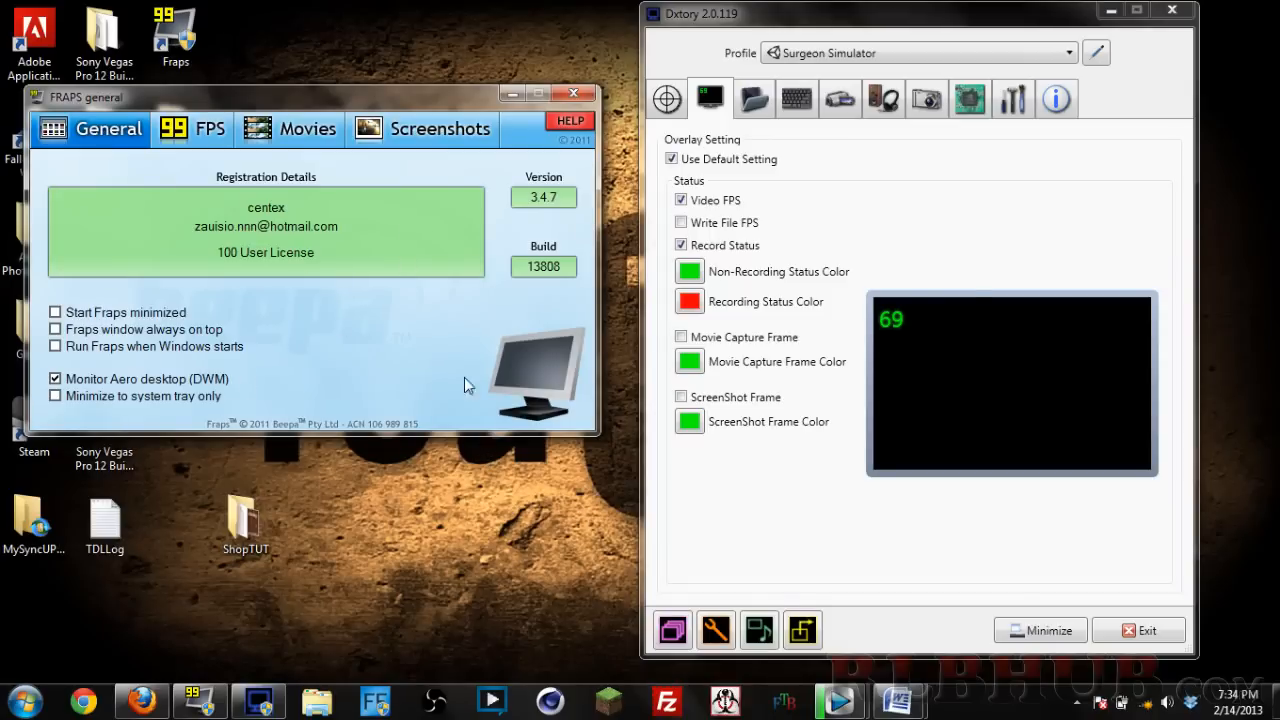
mouse_move(276, 378)
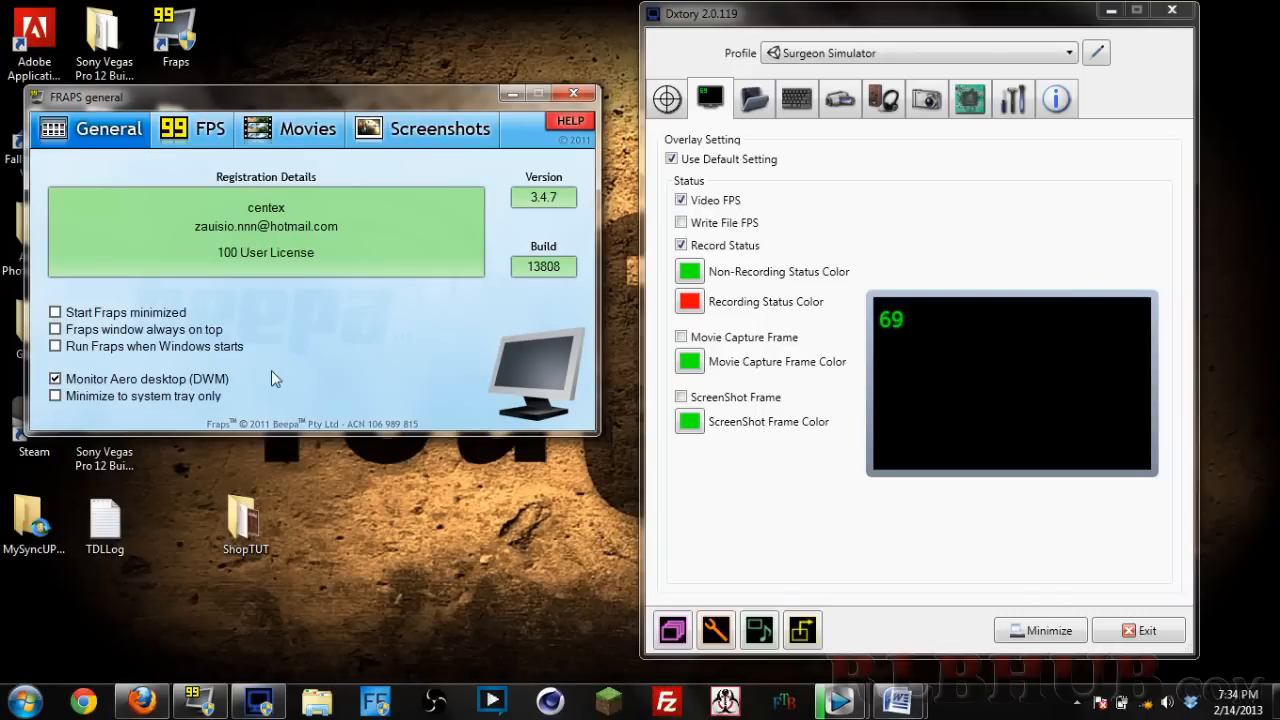
mouse_move(1024, 168)
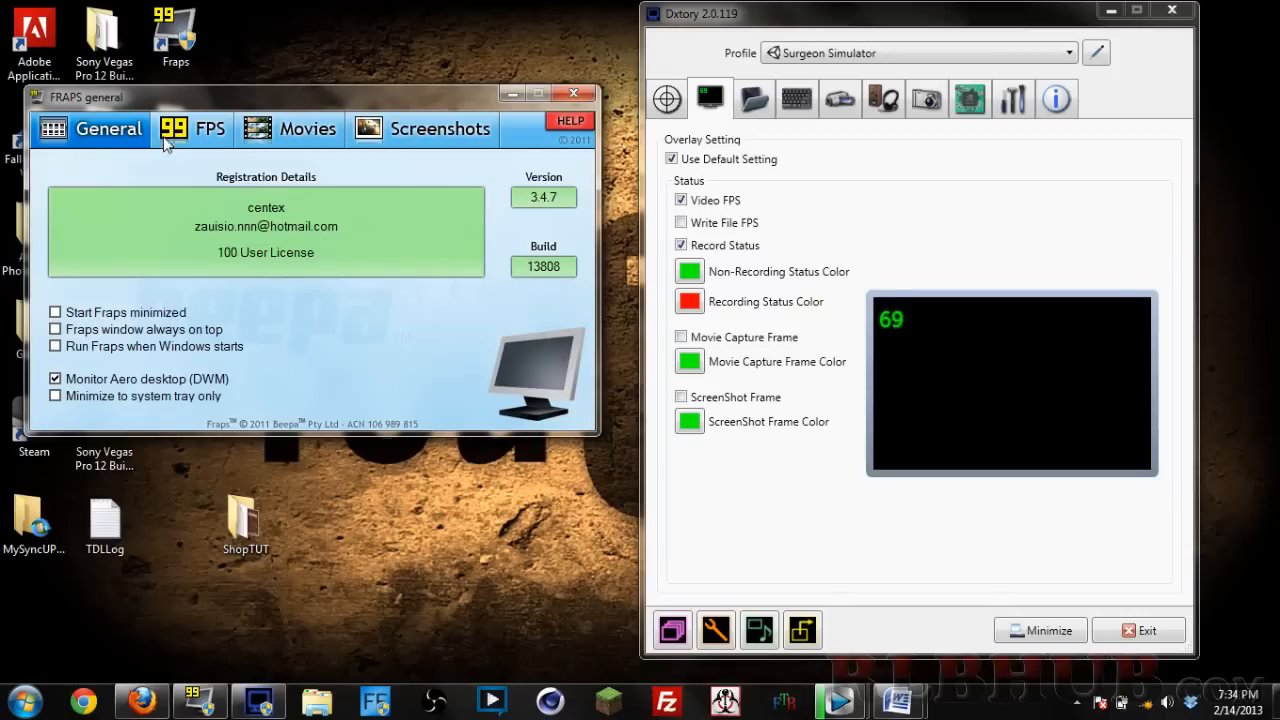
mouse_move(130, 316)
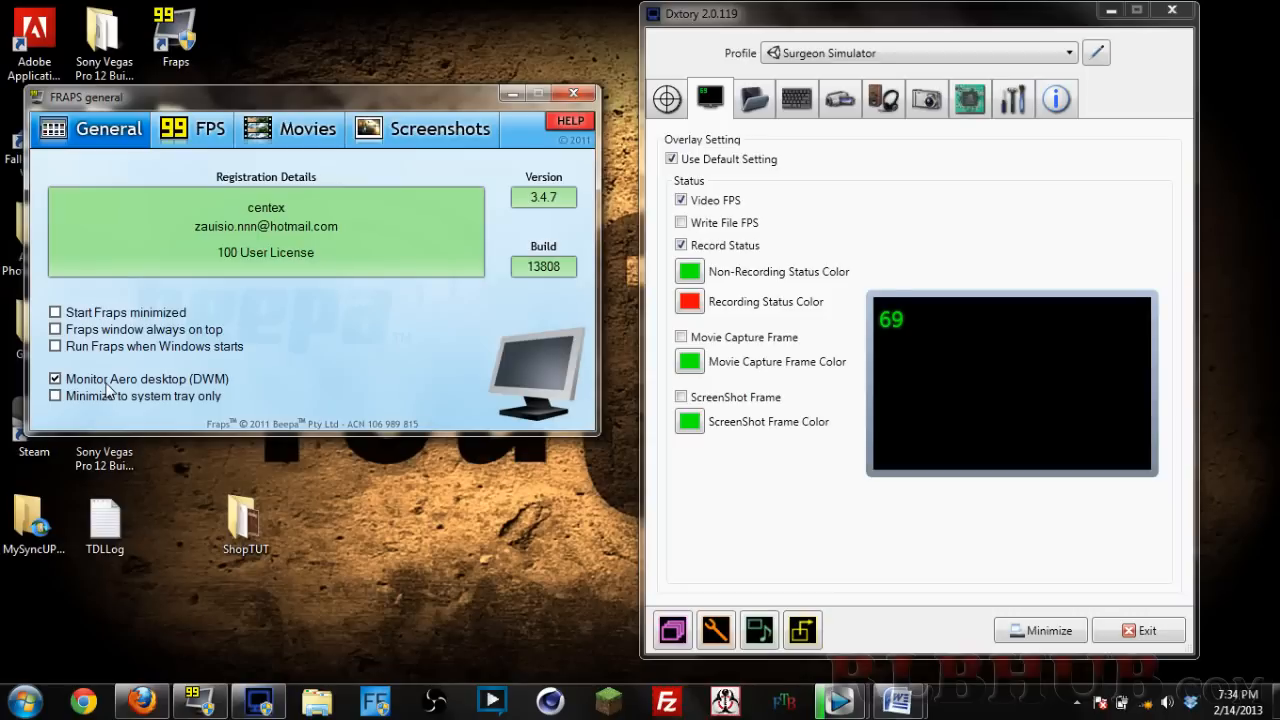
mouse_move(184, 150)
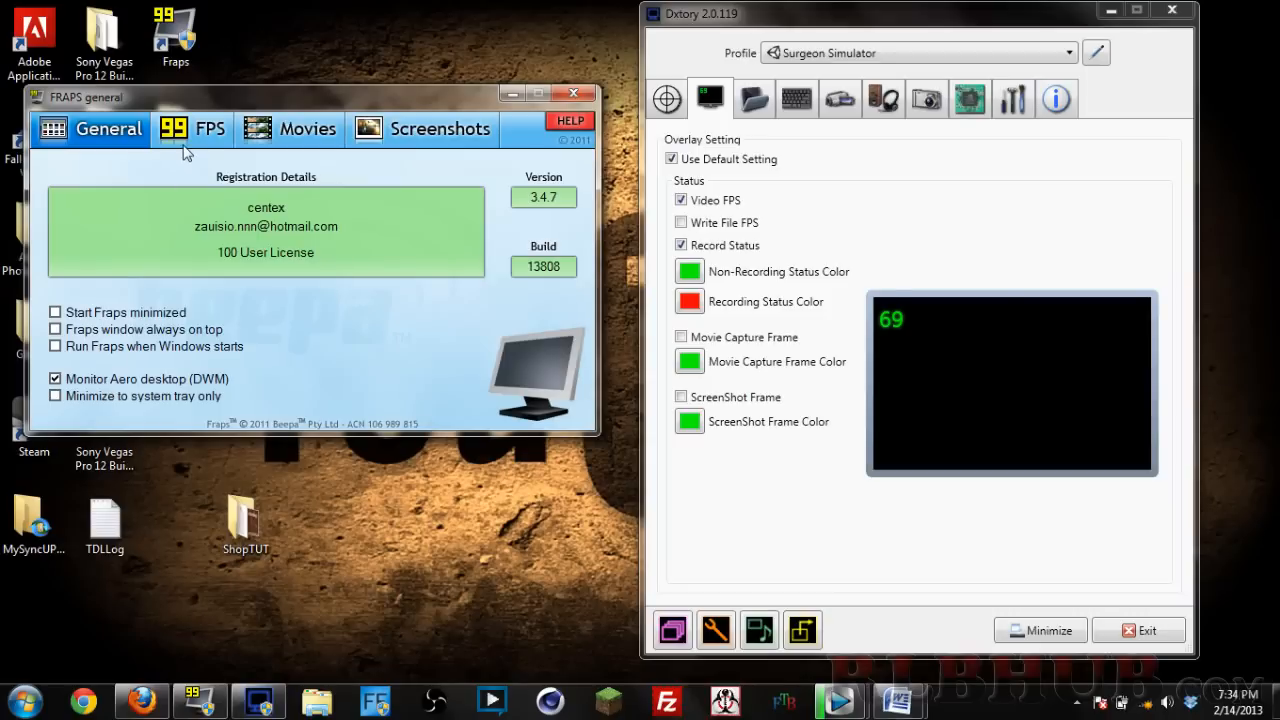
left_click(192, 128)
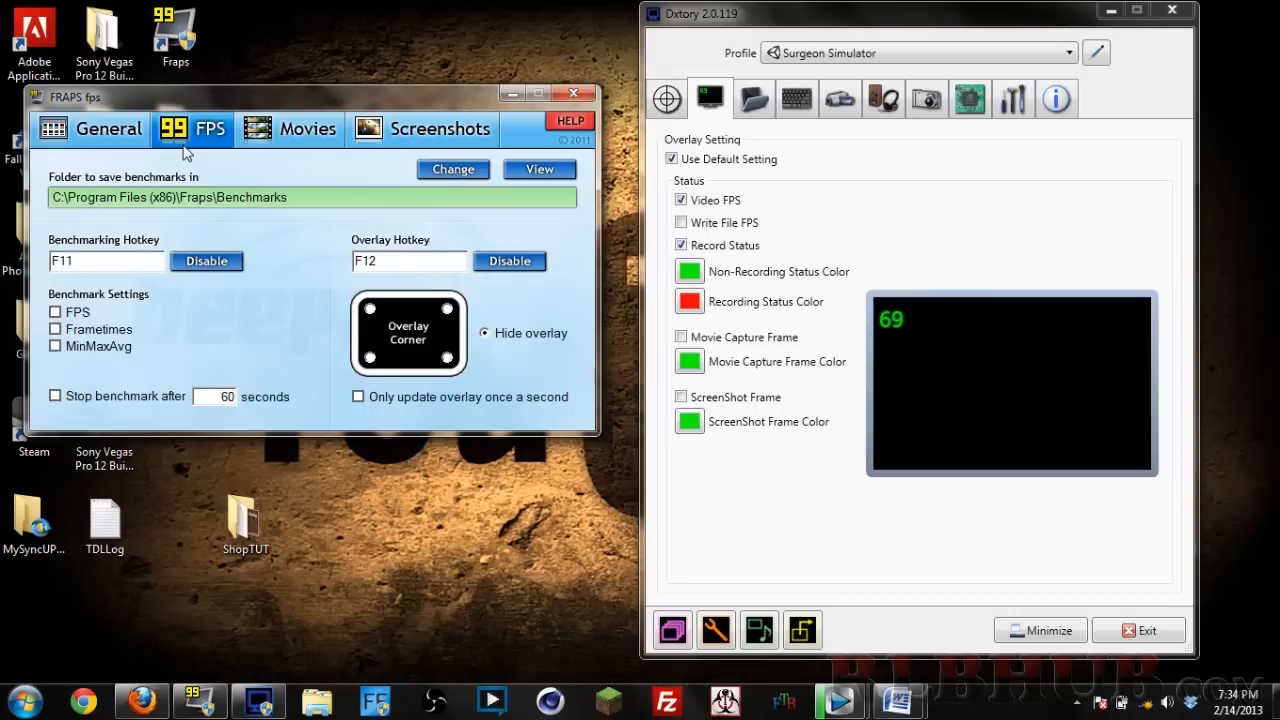
mouse_move(84, 248)
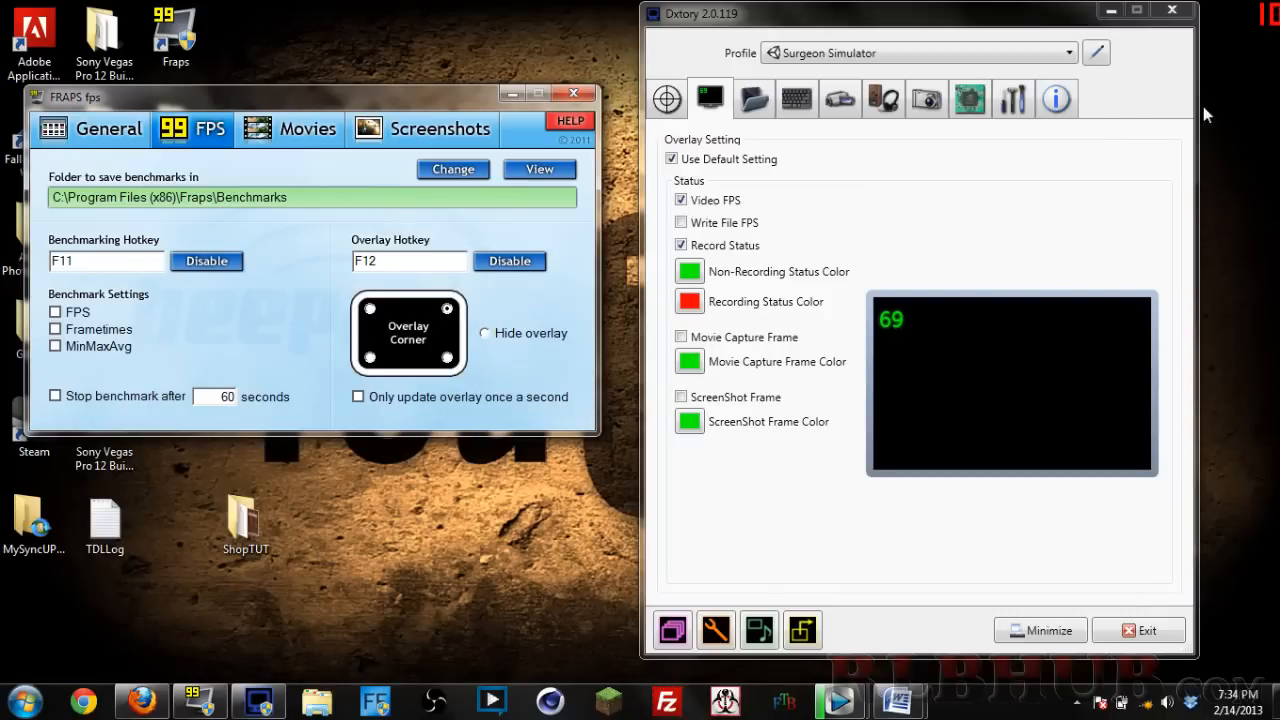
mouse_move(1268, 40)
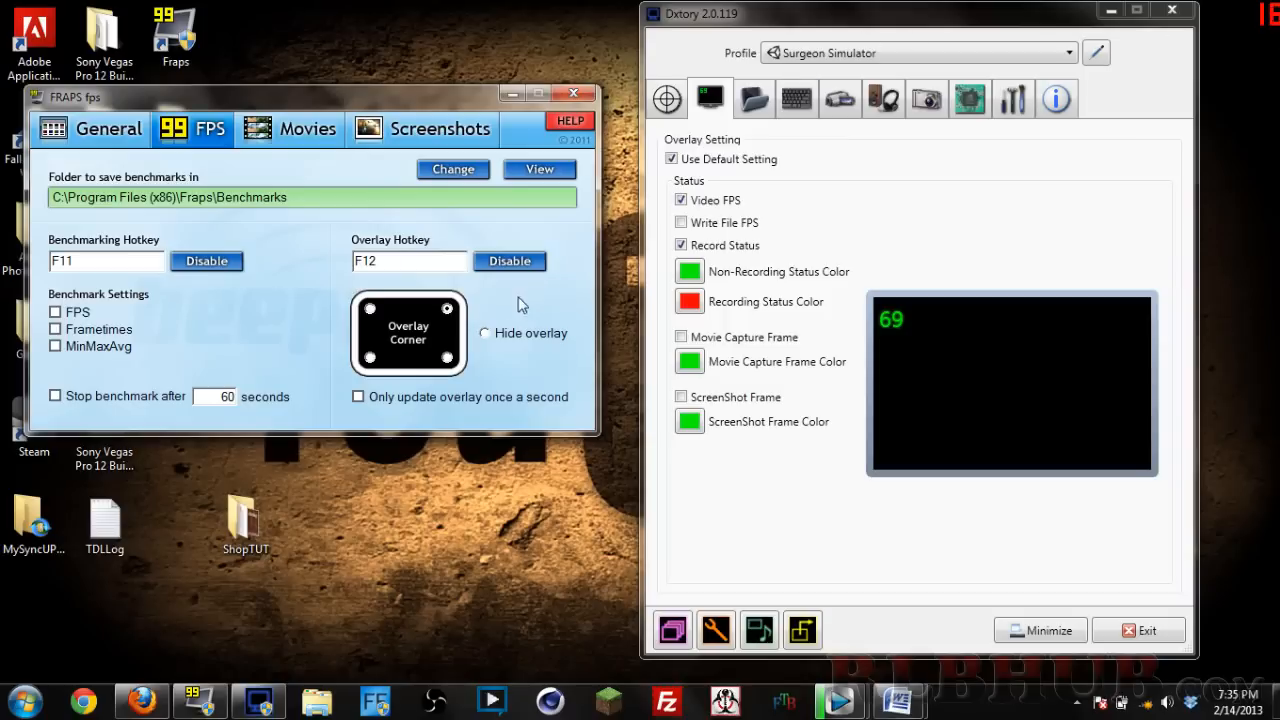
mouse_move(490, 336)
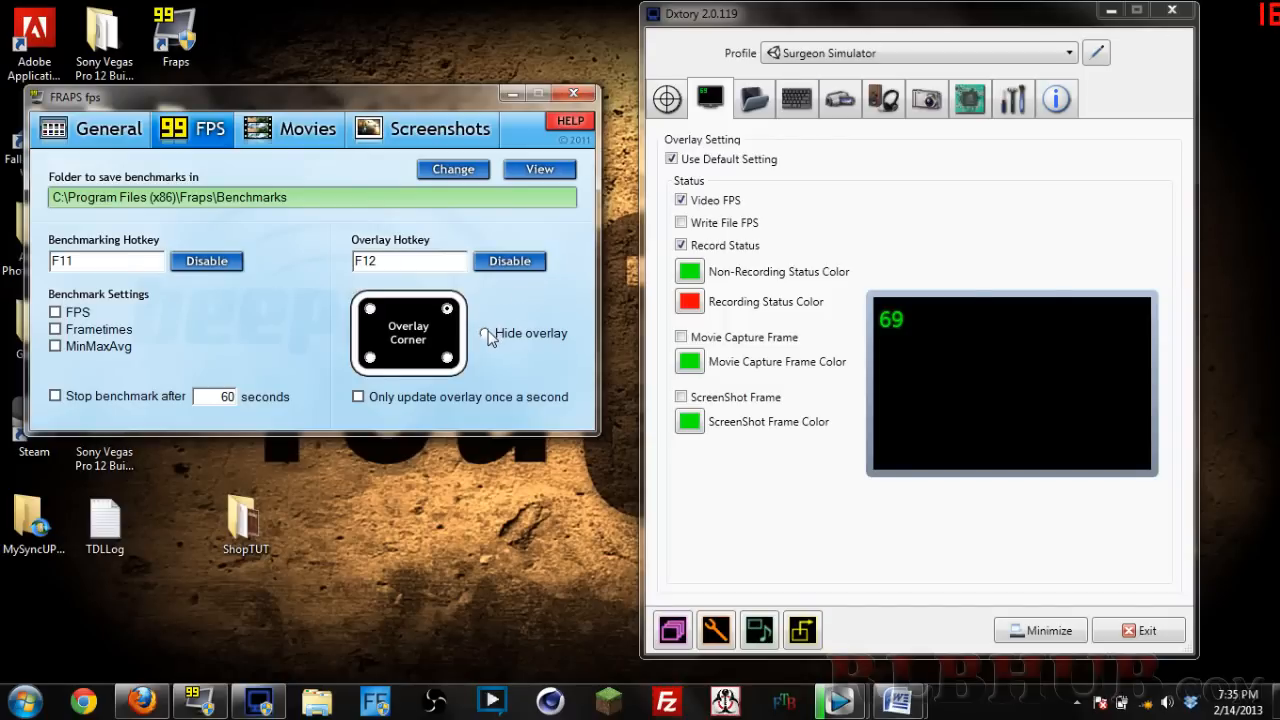
left_click(484, 332)
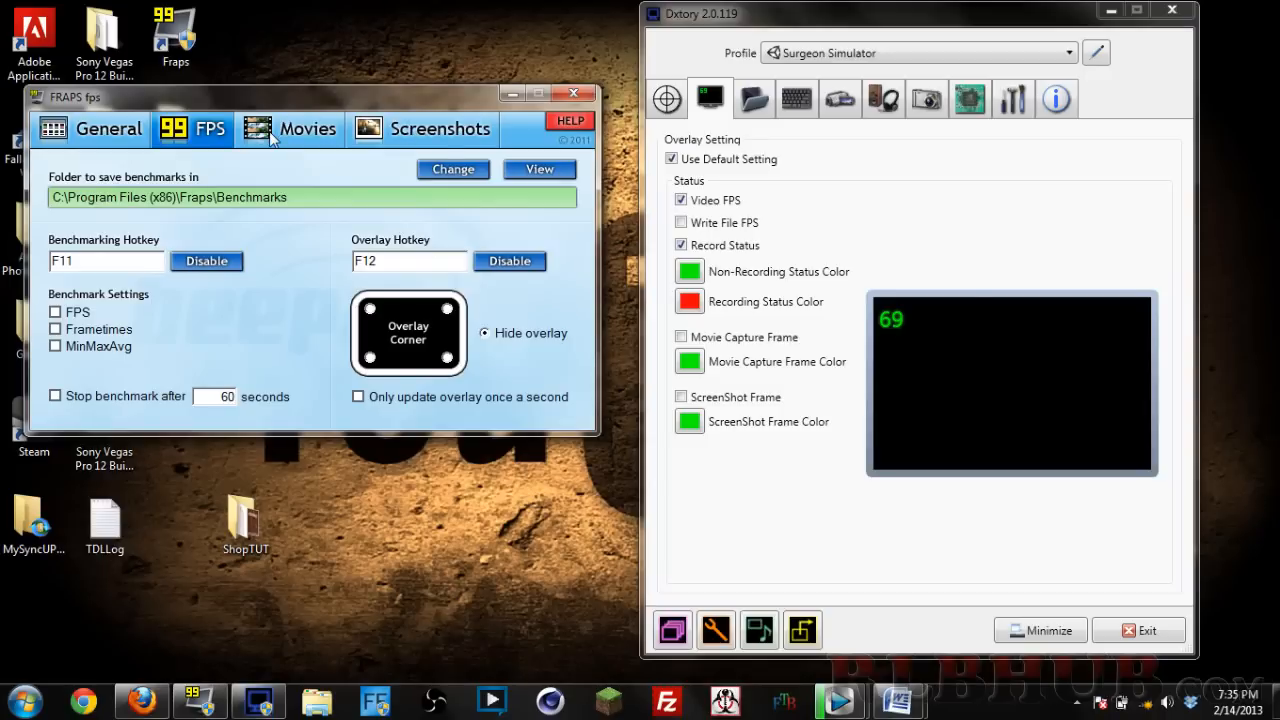
- Show Fraps' movie capture settings with save folder, frame rate and sound options
left_click(290, 128)
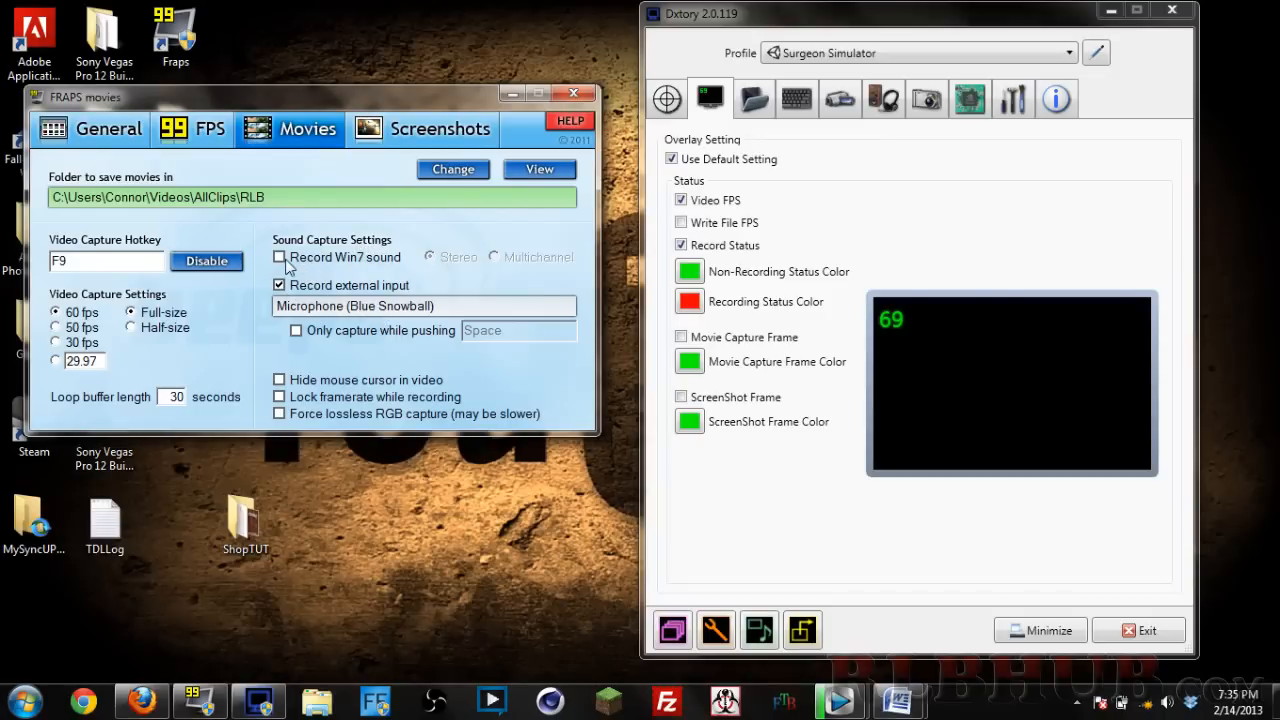
mouse_move(362, 272)
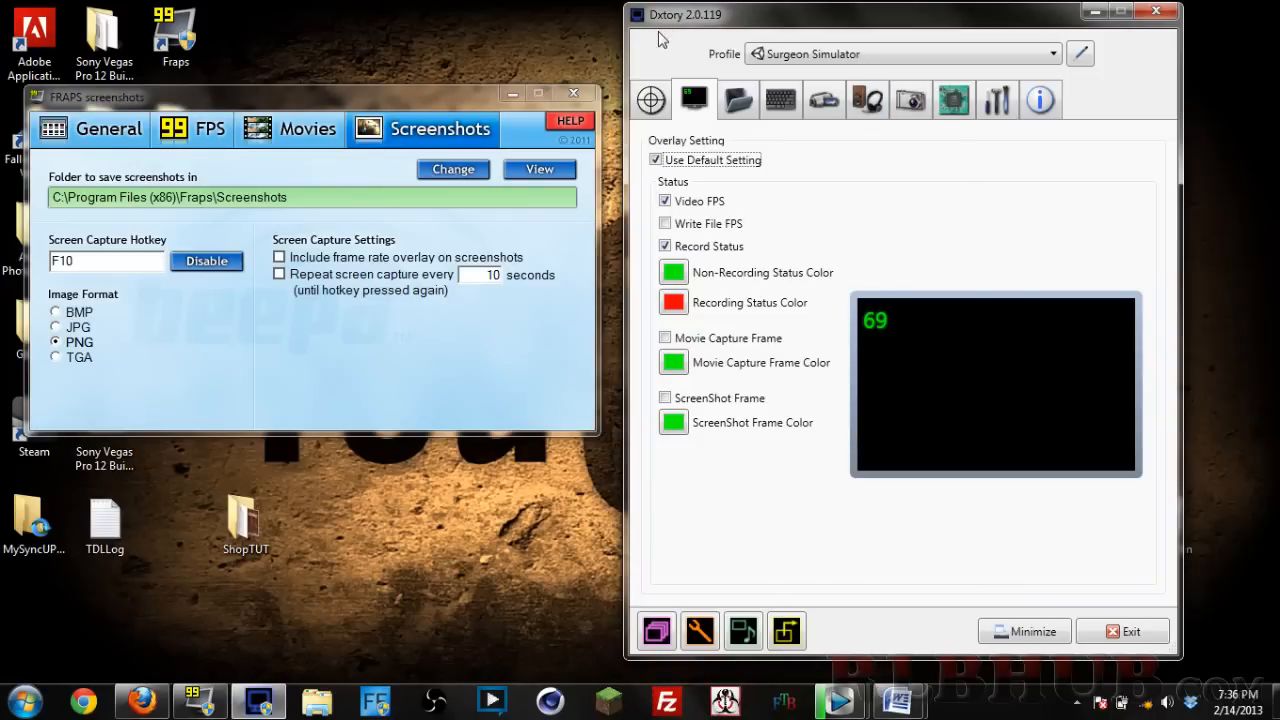
mouse_move(652, 52)
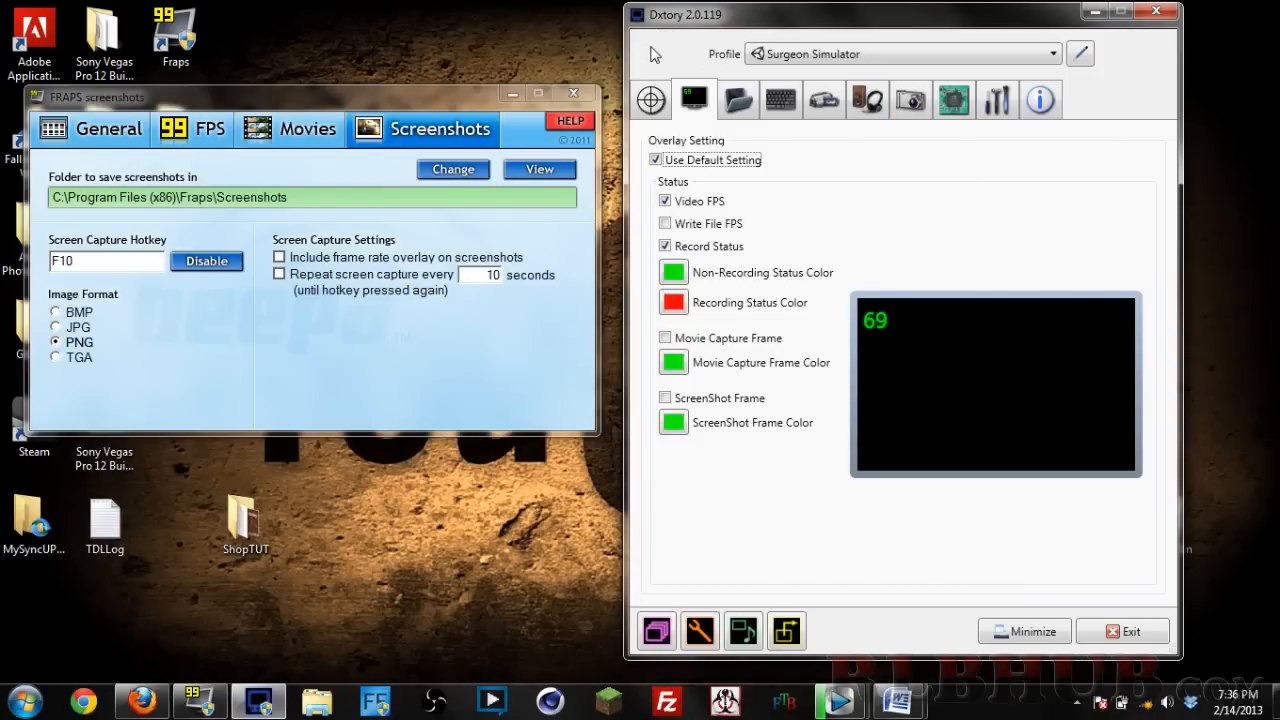
mouse_move(676, 68)
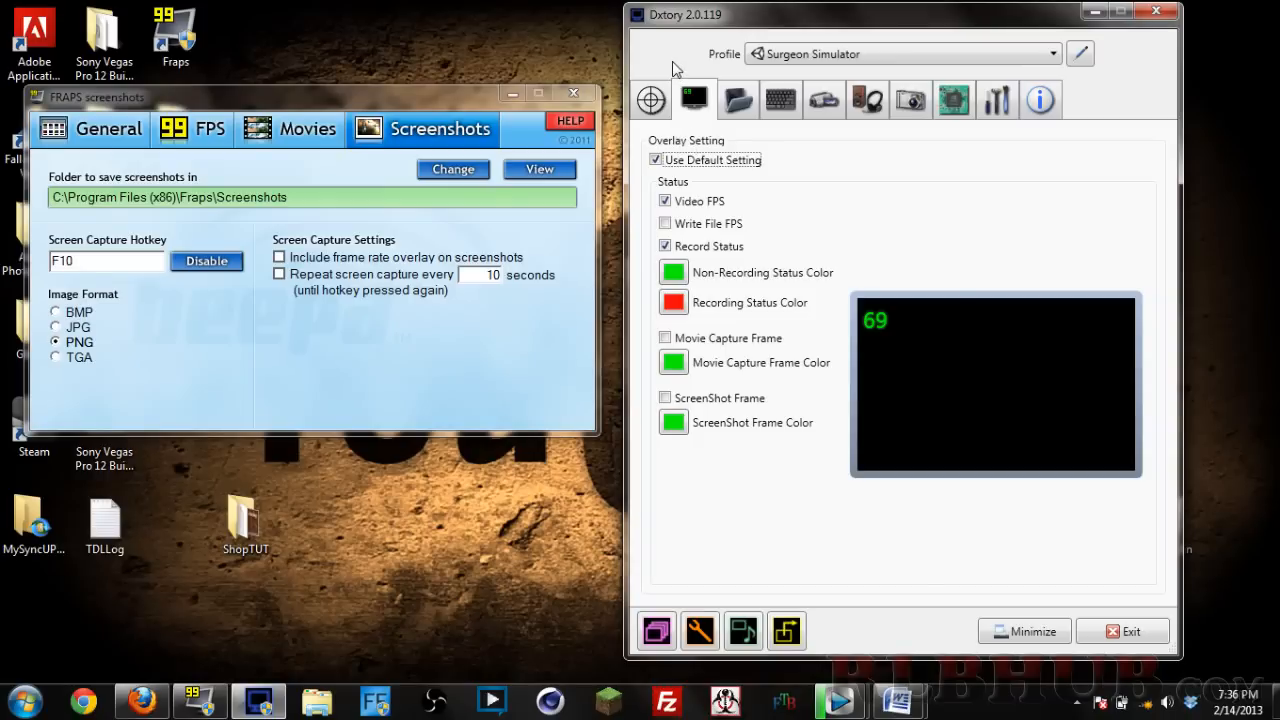
left_click(736, 100)
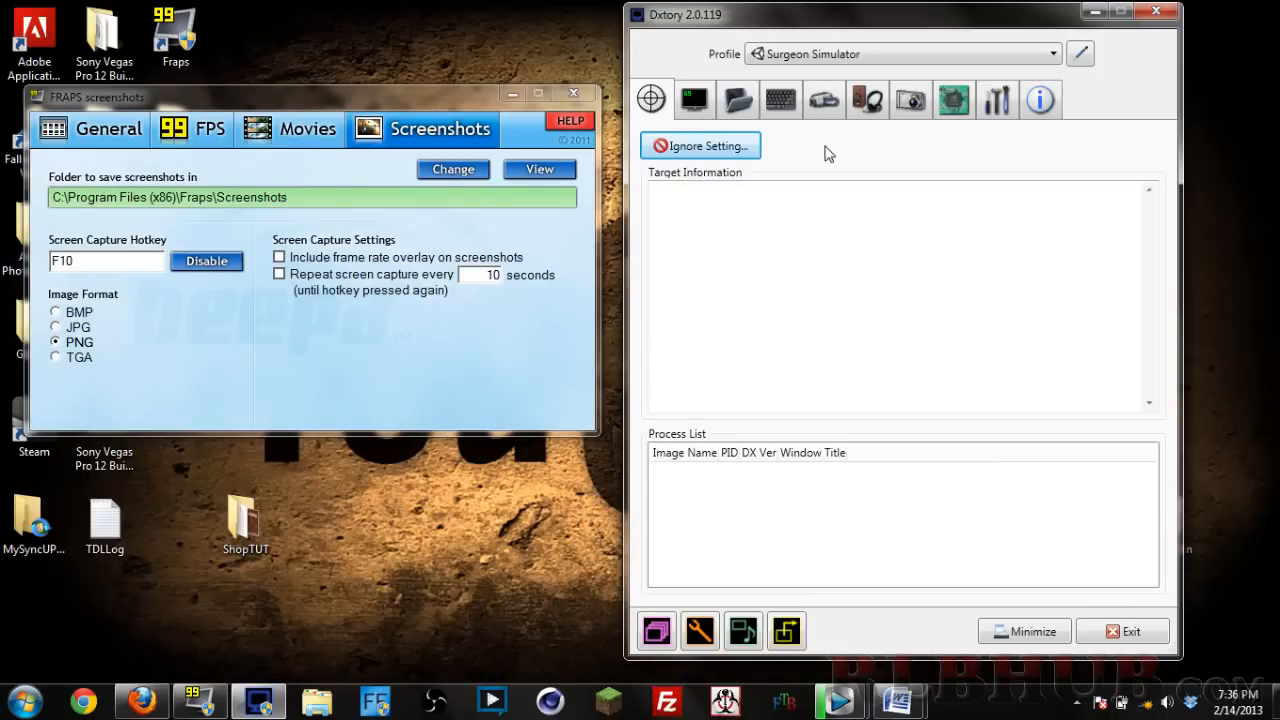
mouse_move(924, 52)
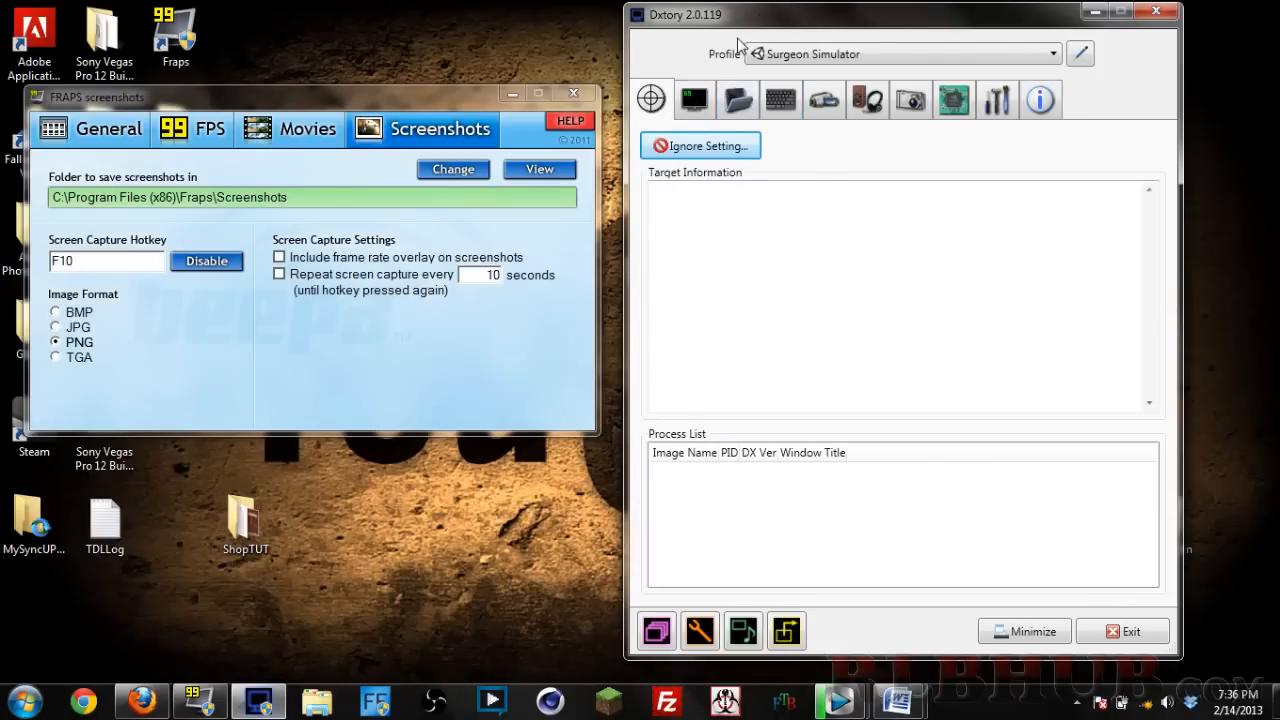
left_click(694, 100)
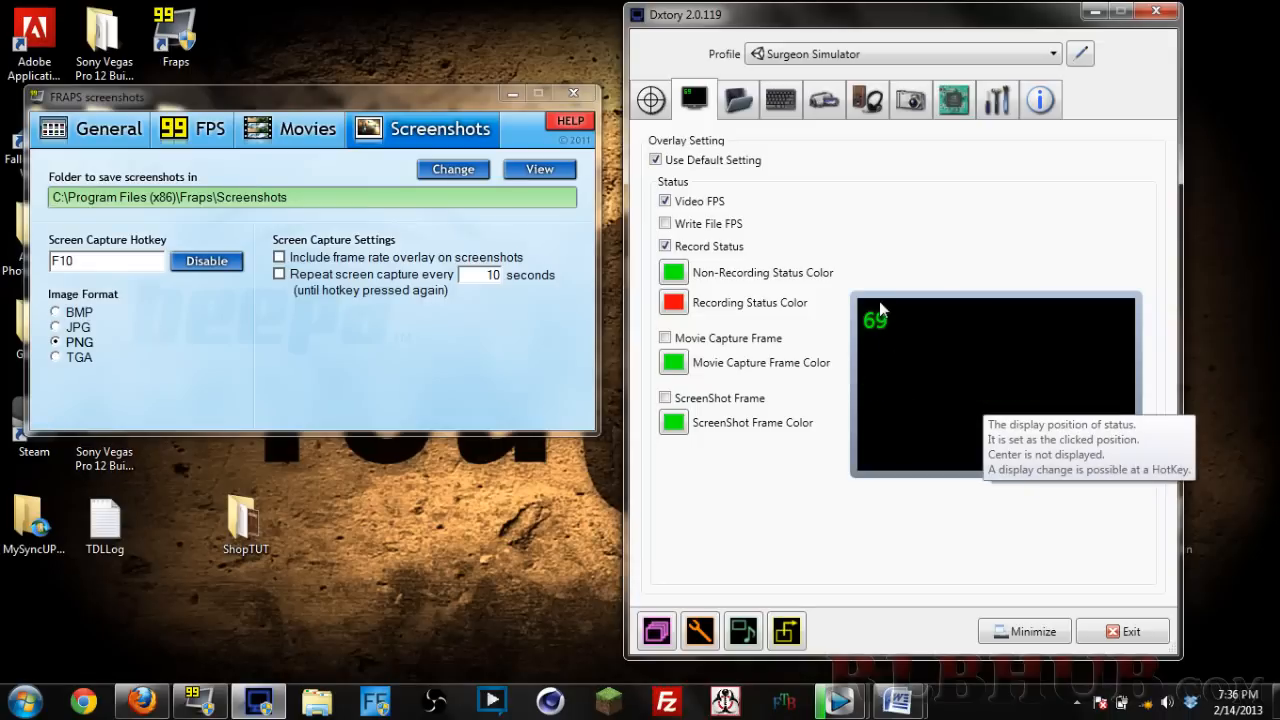
mouse_move(884, 324)
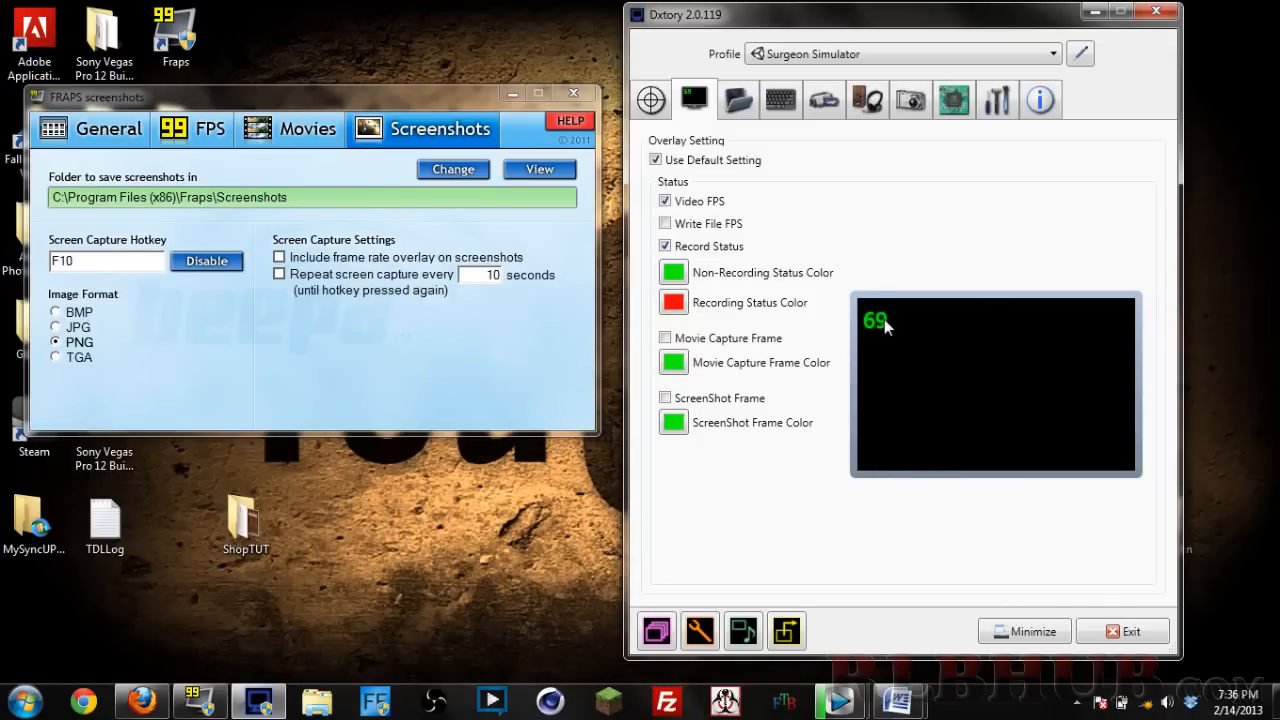
- Show Dxtory's overlay settings with FPS counter and record status, beside Fraps' FPS settings
left_click(192, 128)
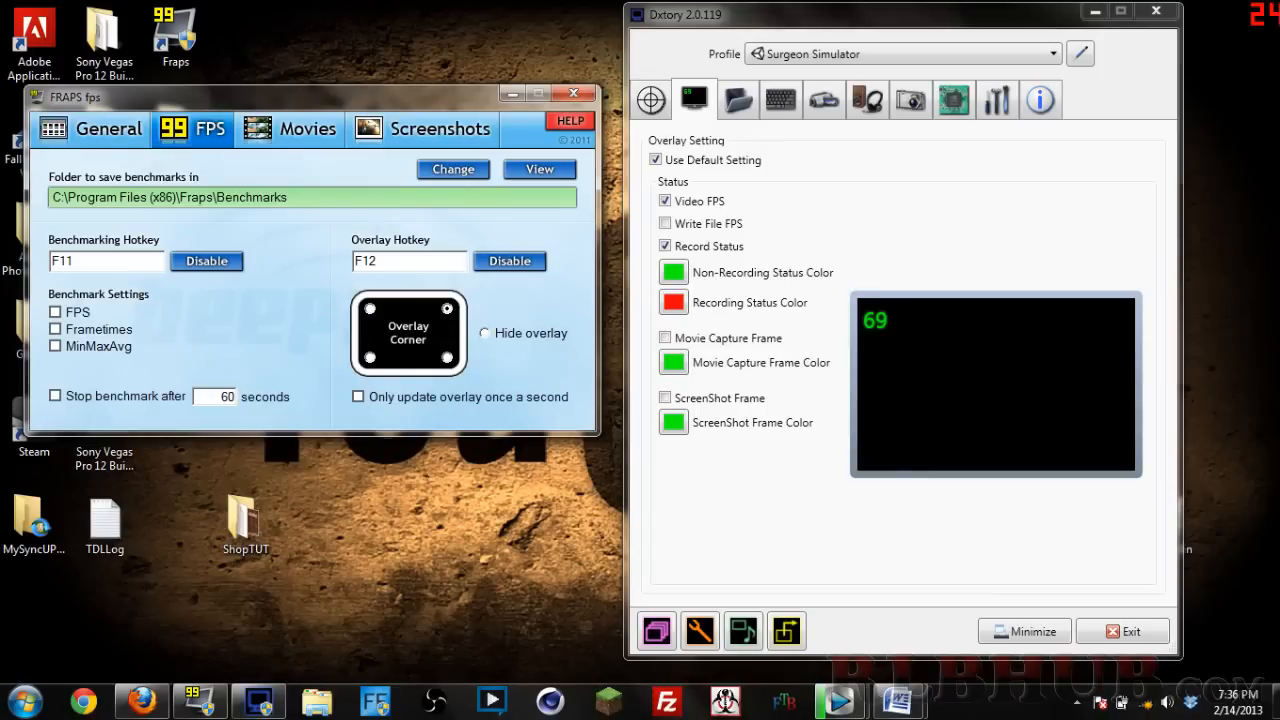
mouse_move(1270, 18)
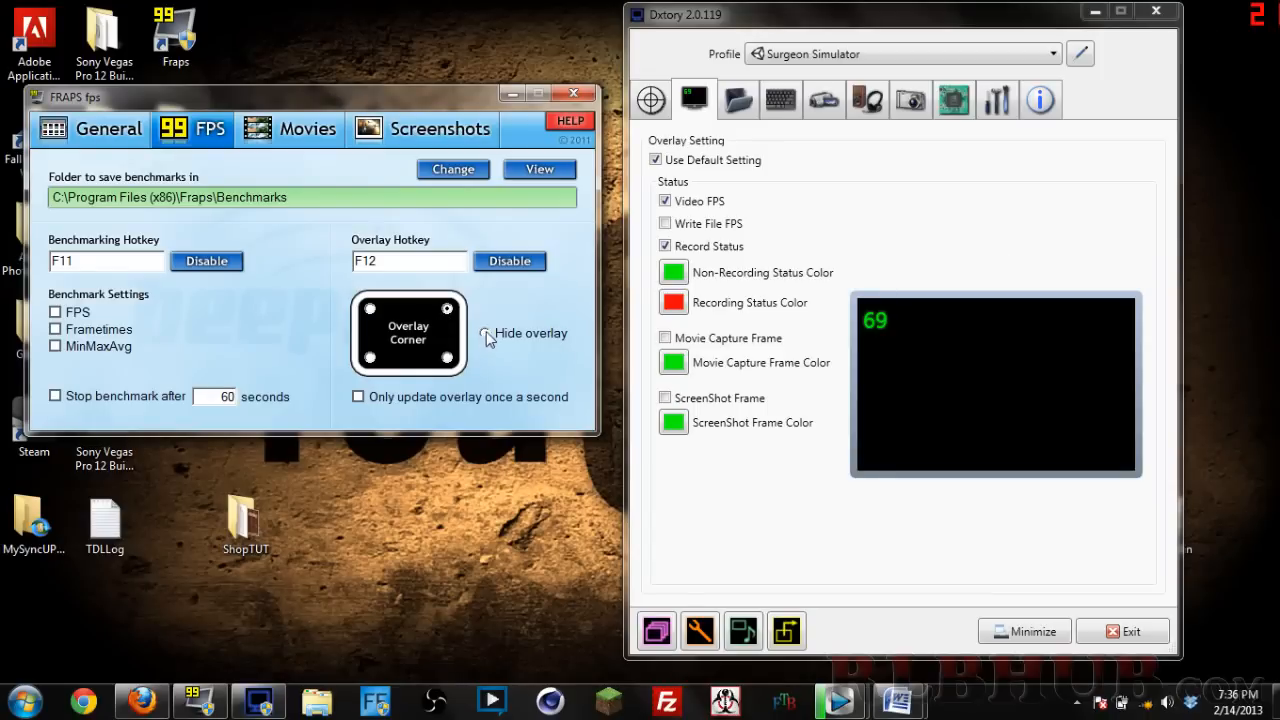
mouse_move(552, 312)
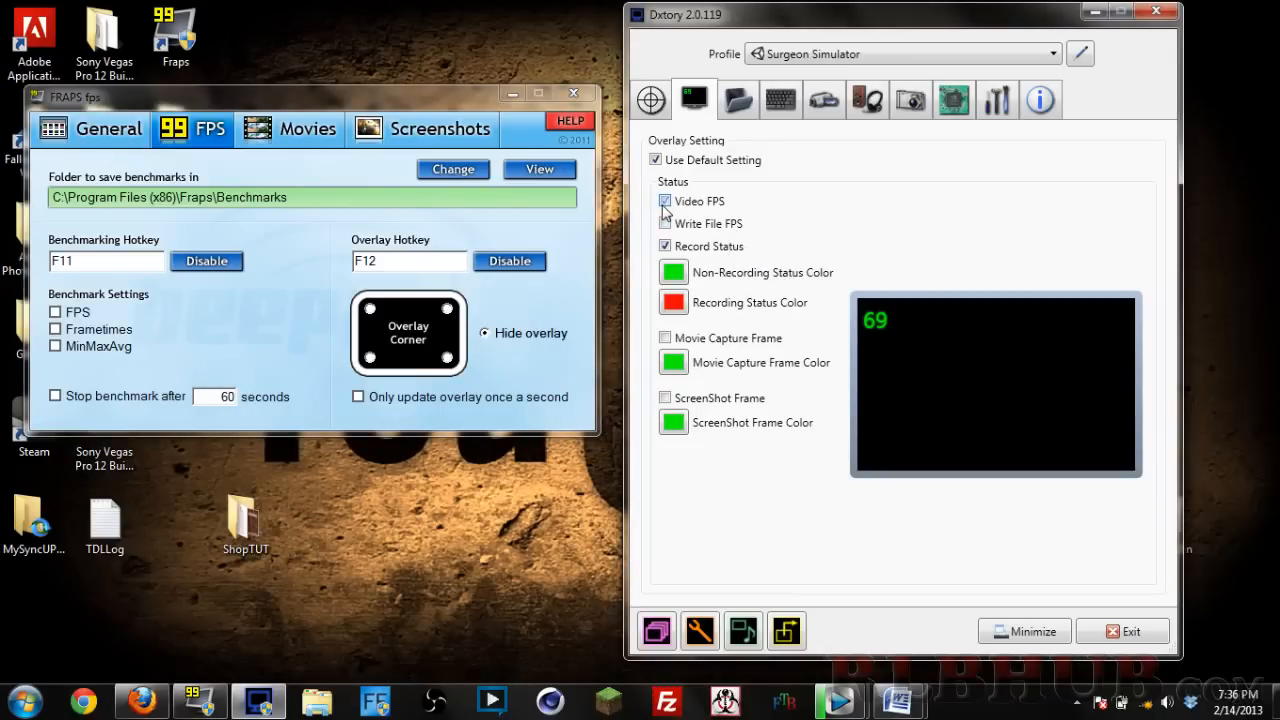
left_click(664, 200)
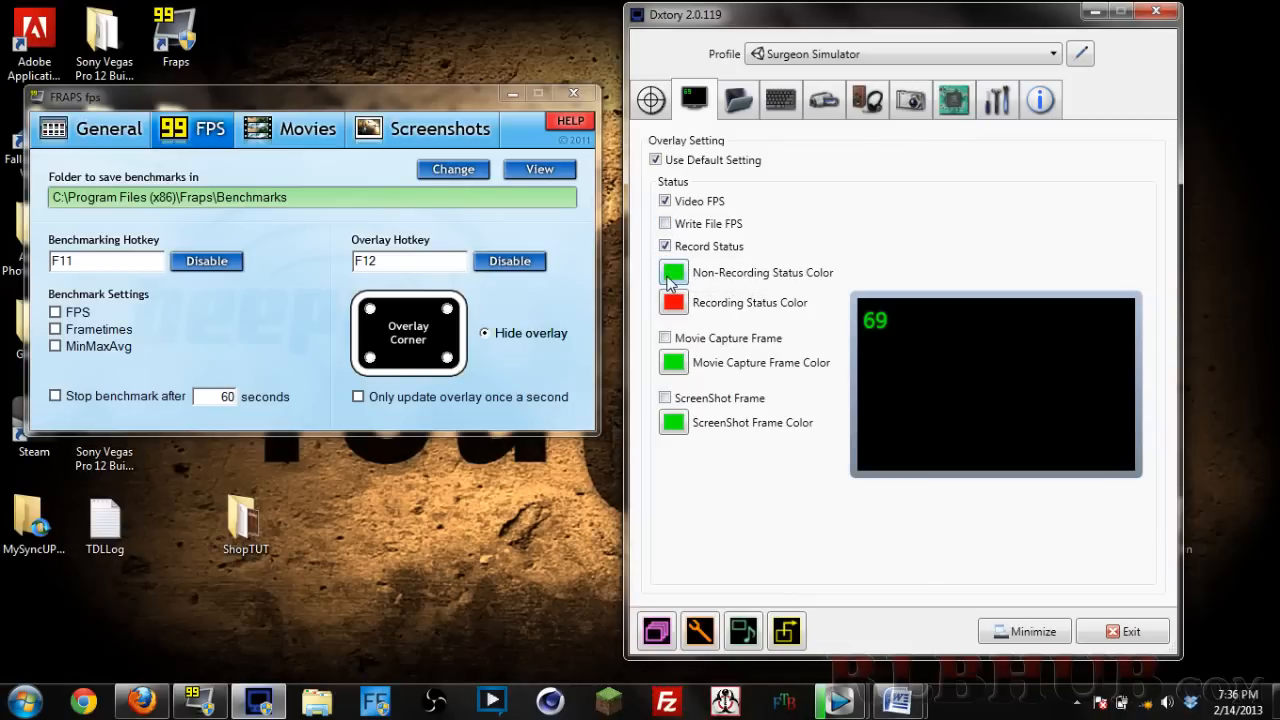
left_click(672, 272)
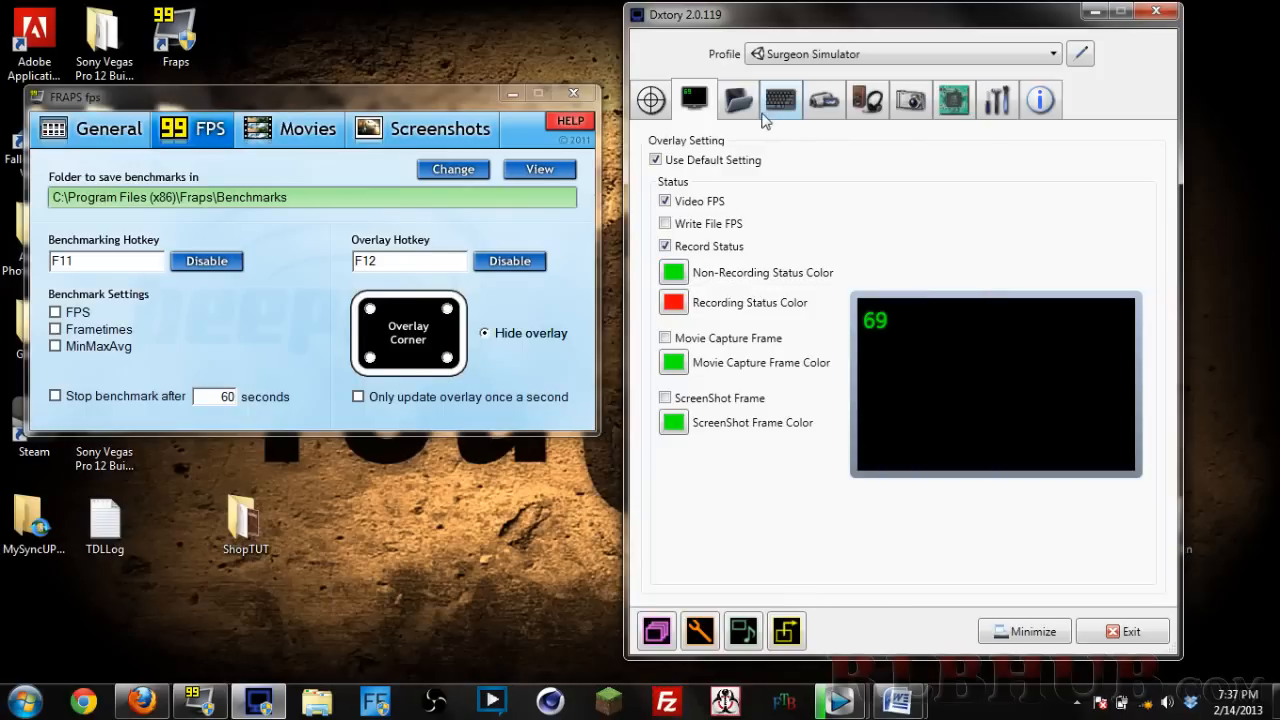
- Show Dxtory's movie save folder list and select a folder, alongside Fraps' movie folder setting
left_click(738, 100)
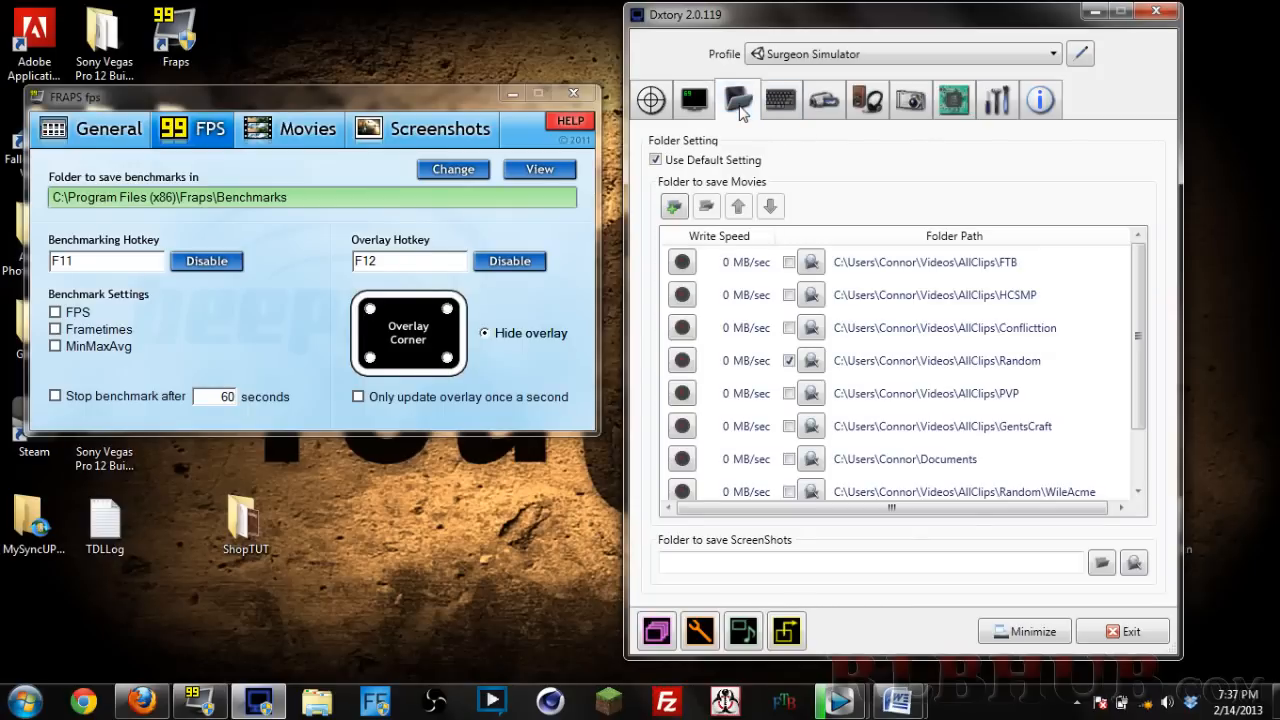
left_click(944, 328)
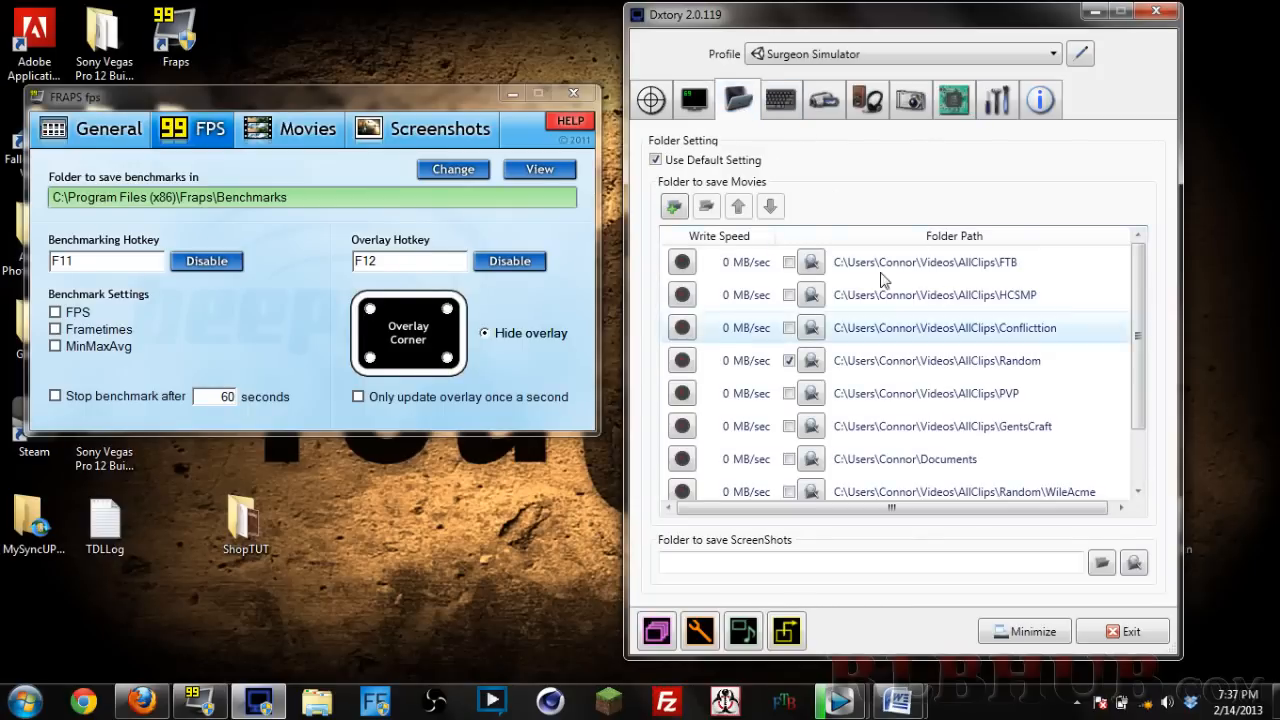
left_click(290, 128)
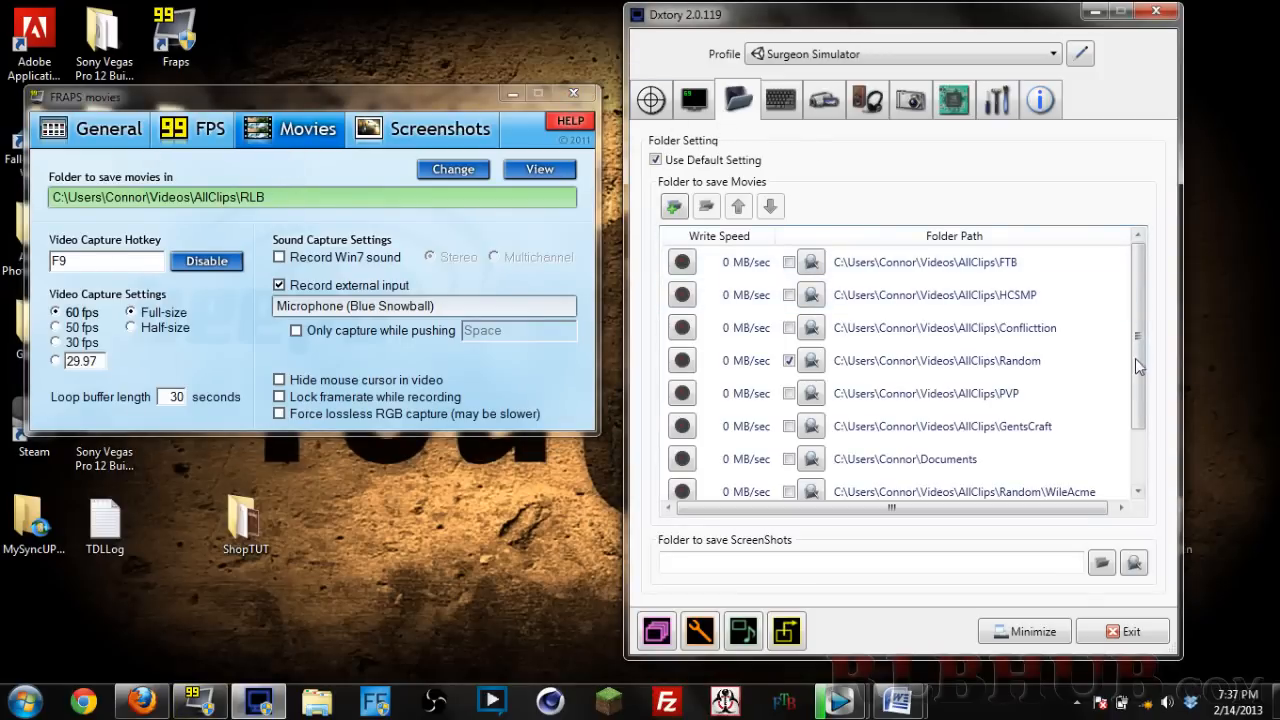
mouse_move(1144, 414)
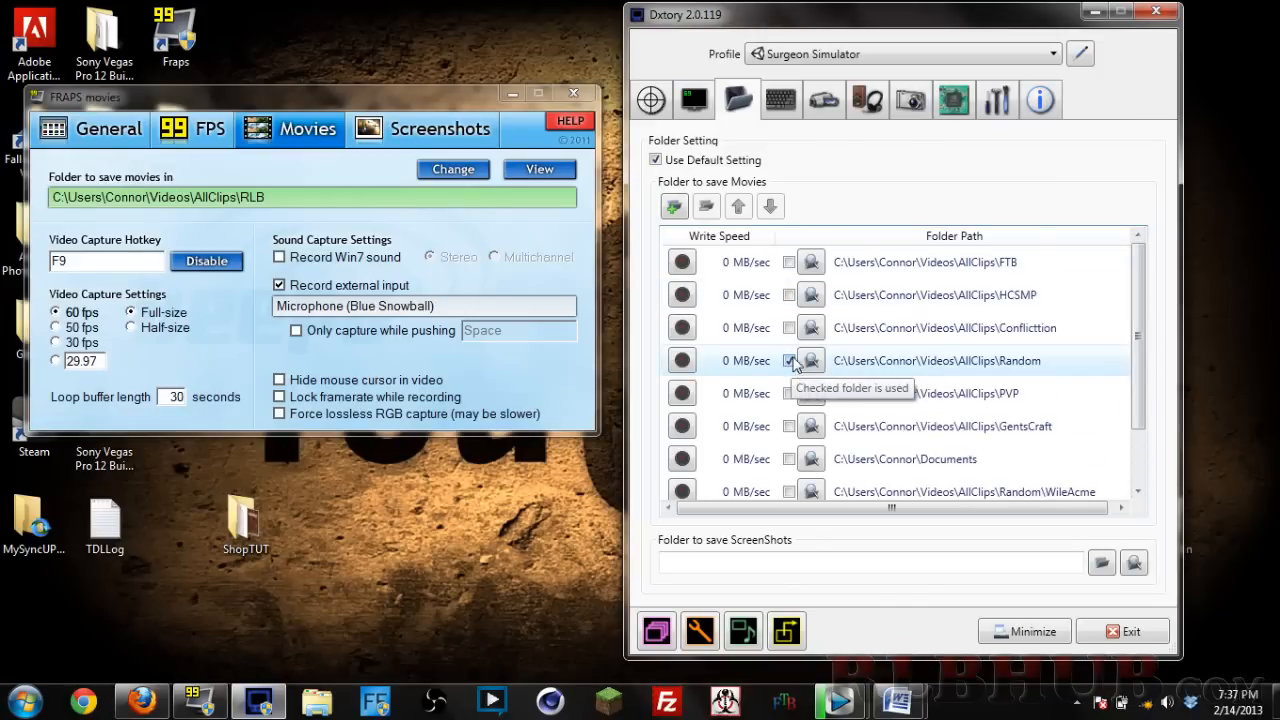
mouse_move(812, 360)
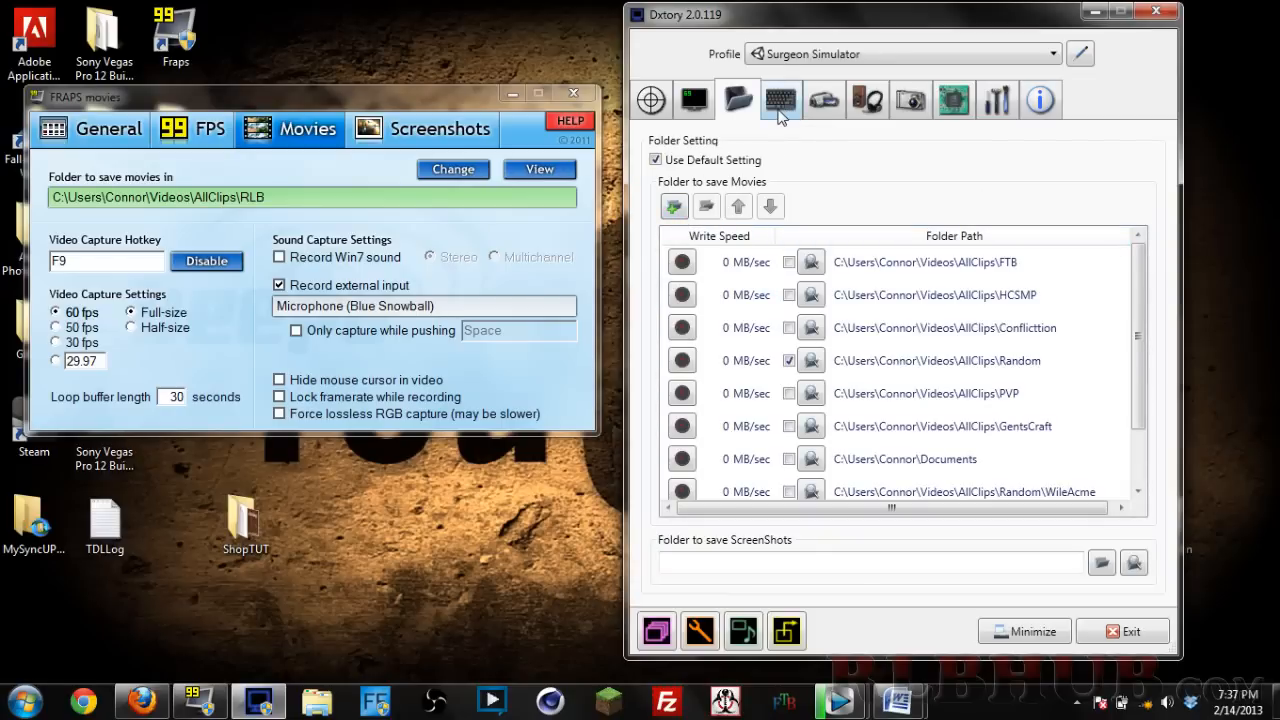
- Show Dxtory's hotkeys: F9 for movie capture, F11 for screenshots
left_click(780, 100)
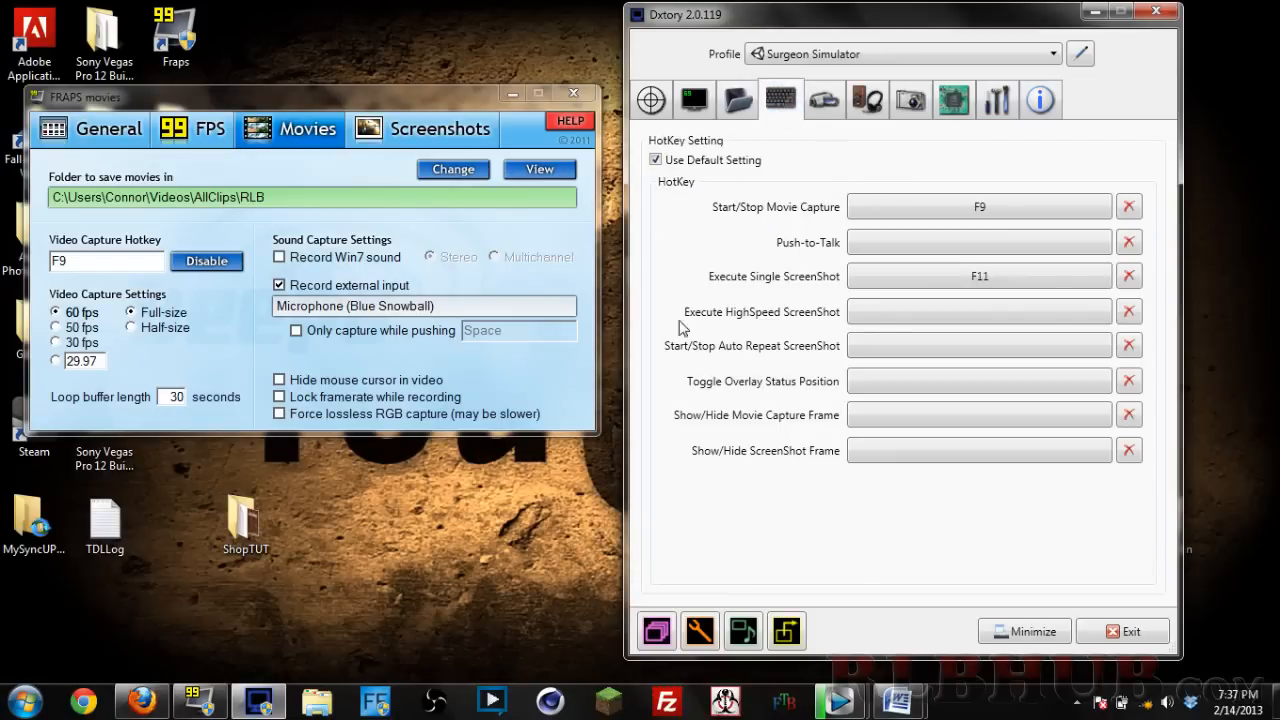
left_click(978, 206)
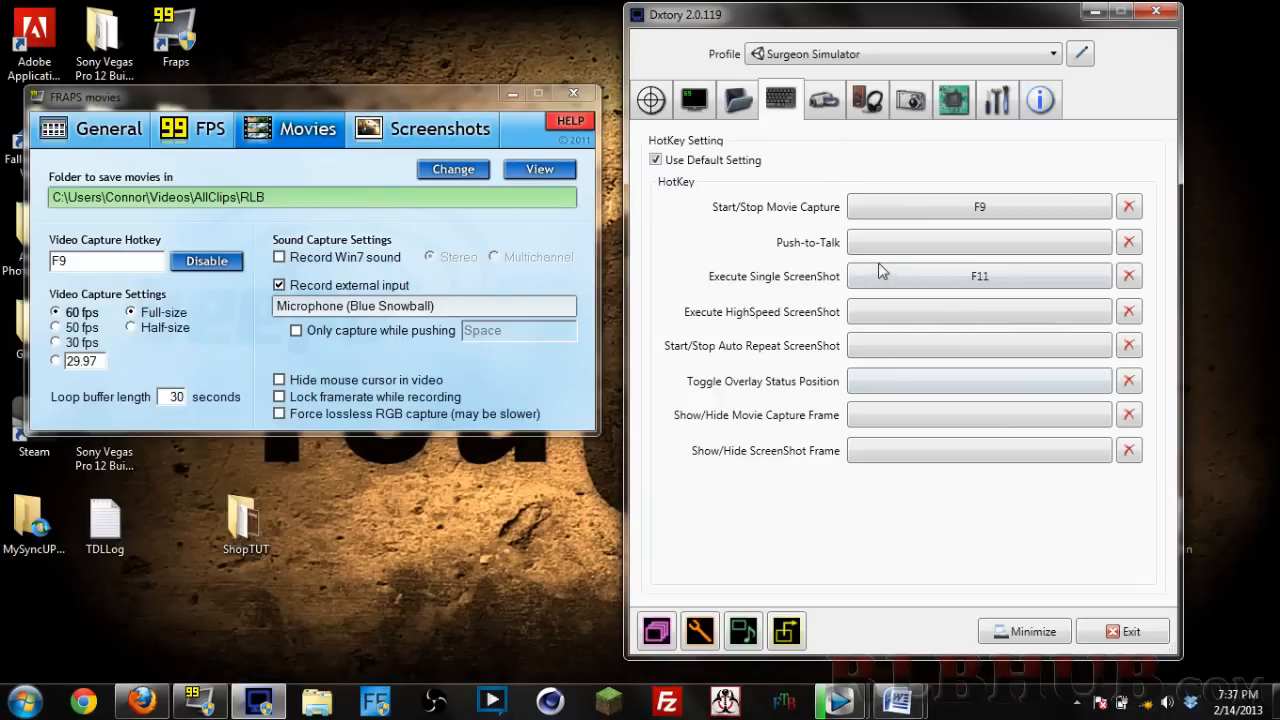
mouse_move(896, 140)
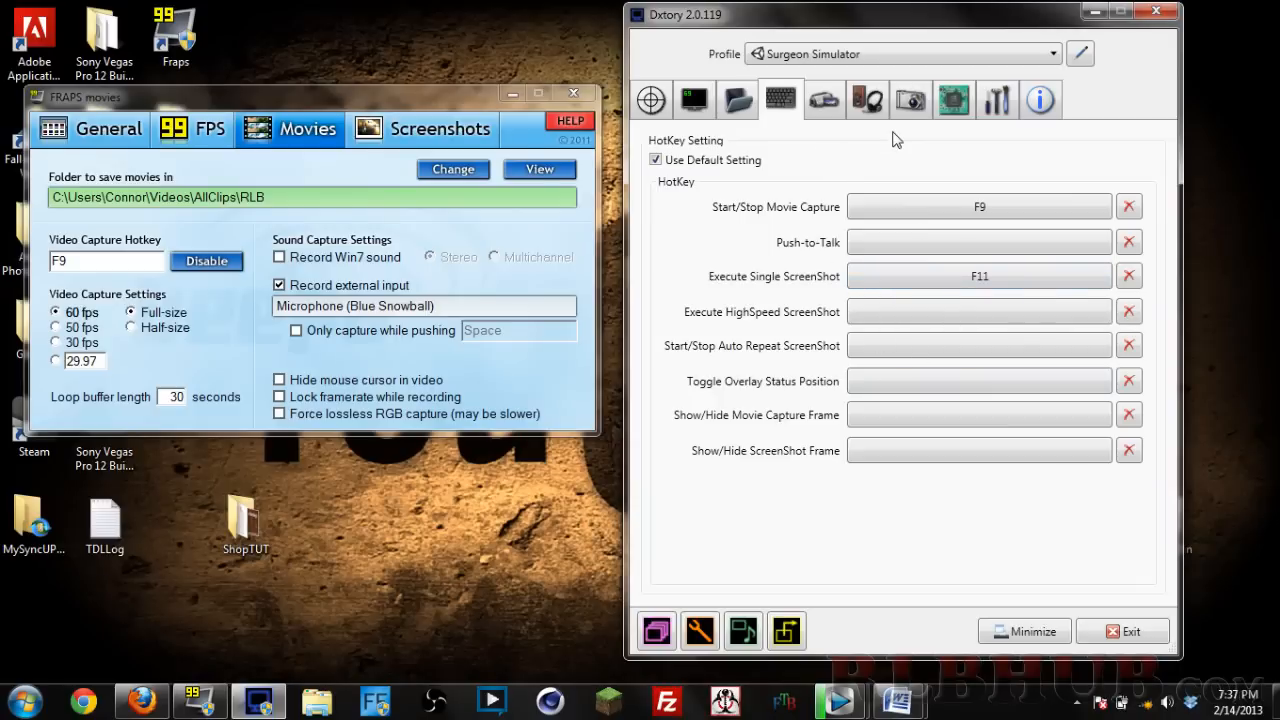
mouse_move(824, 98)
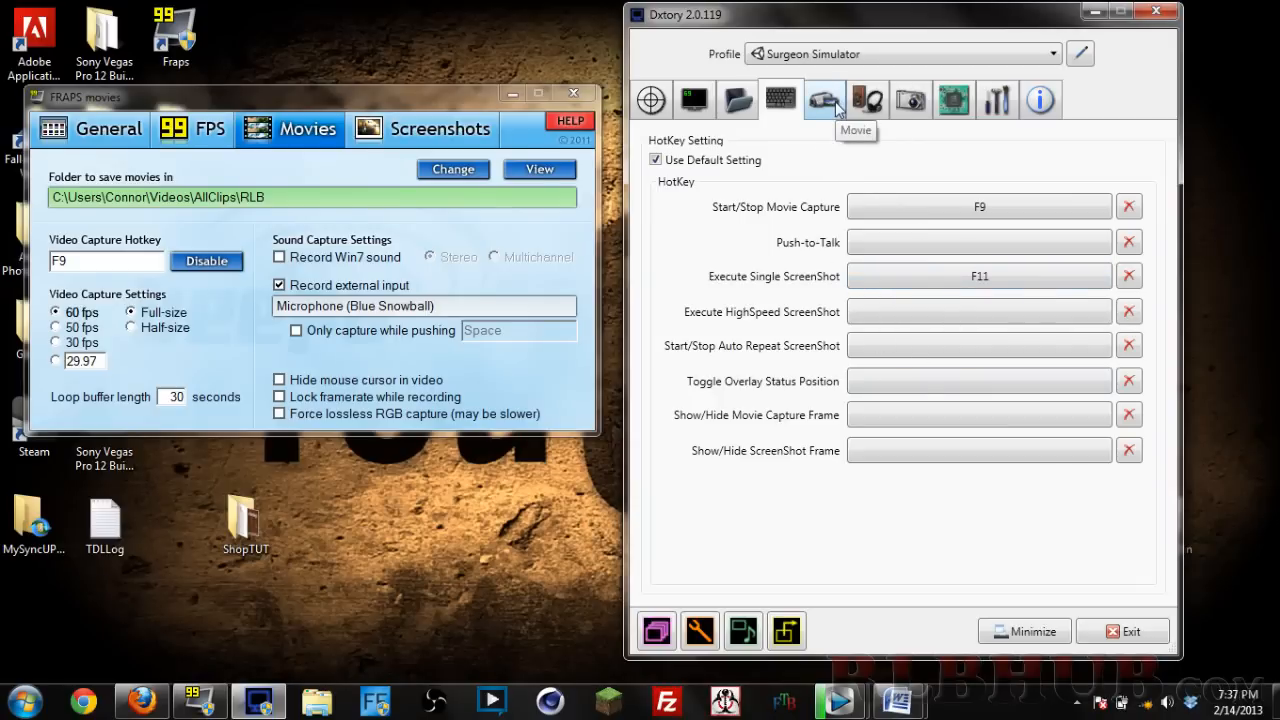
- Show Dxtory's movie settings (Dxtory codec, 120 fps, AVI) and switch scaling to fixed size
left_click(824, 100)
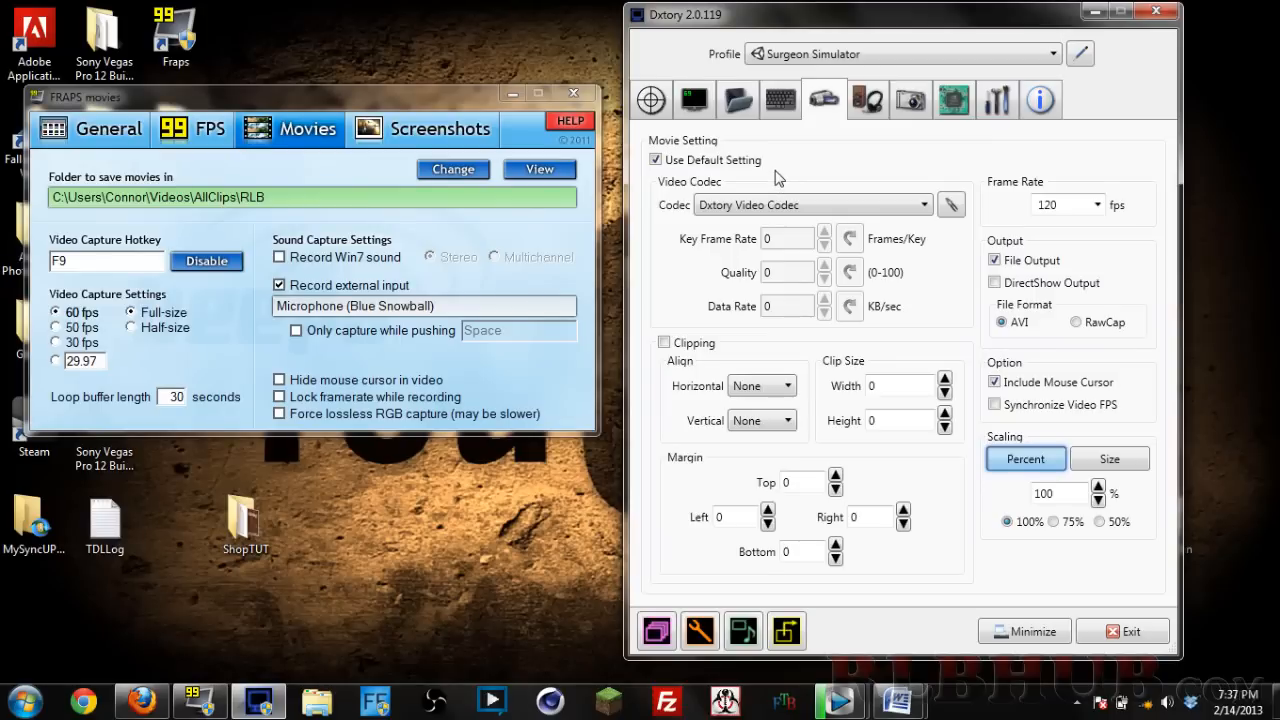
mouse_move(744, 206)
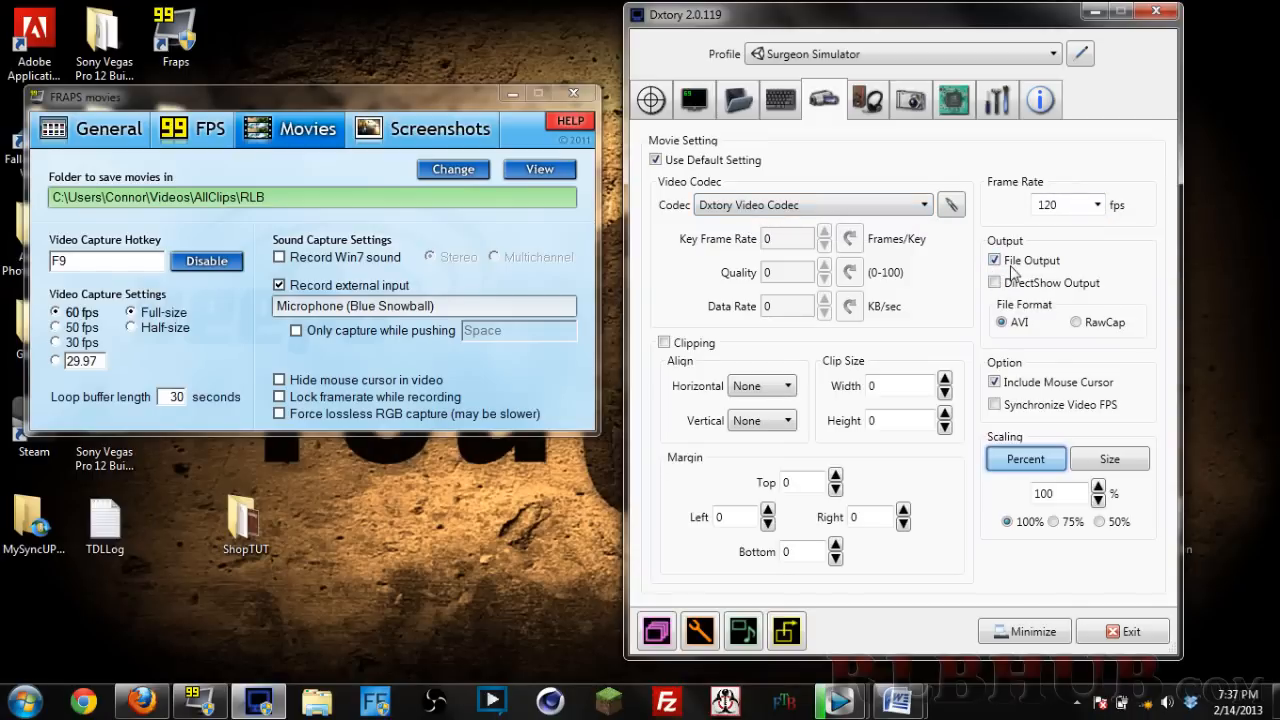
mouse_move(996, 260)
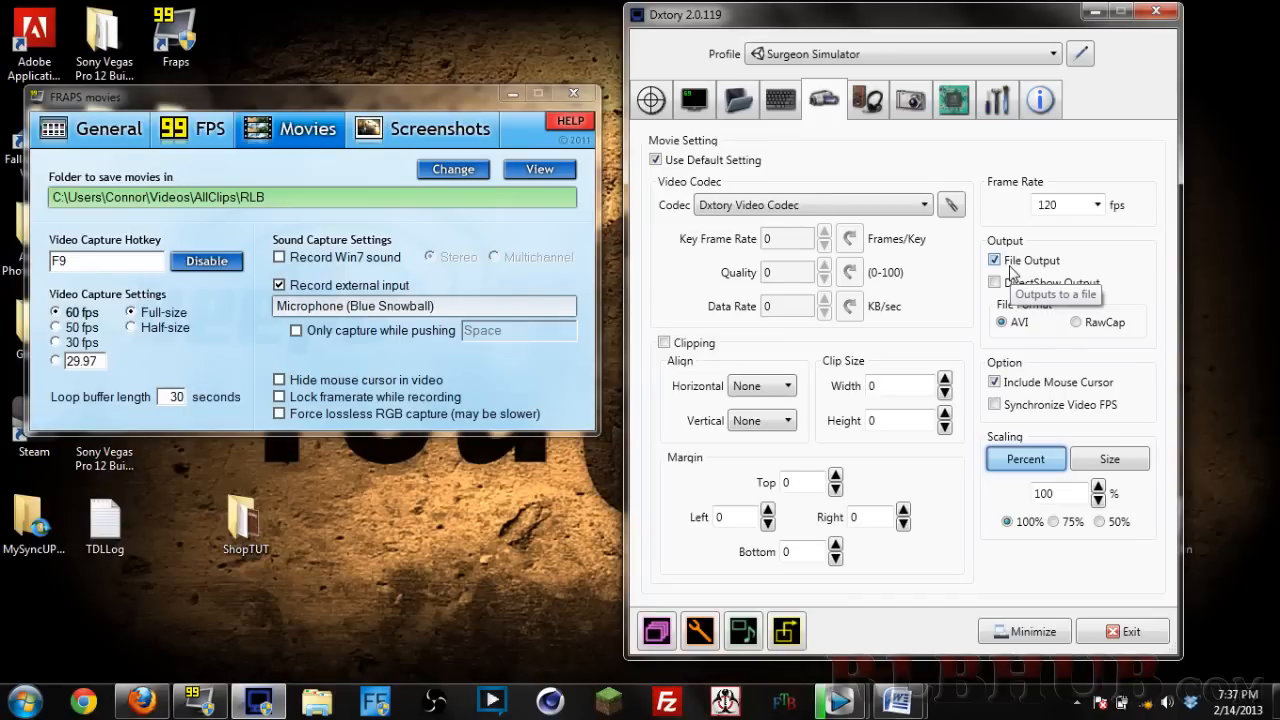
mouse_move(1012, 272)
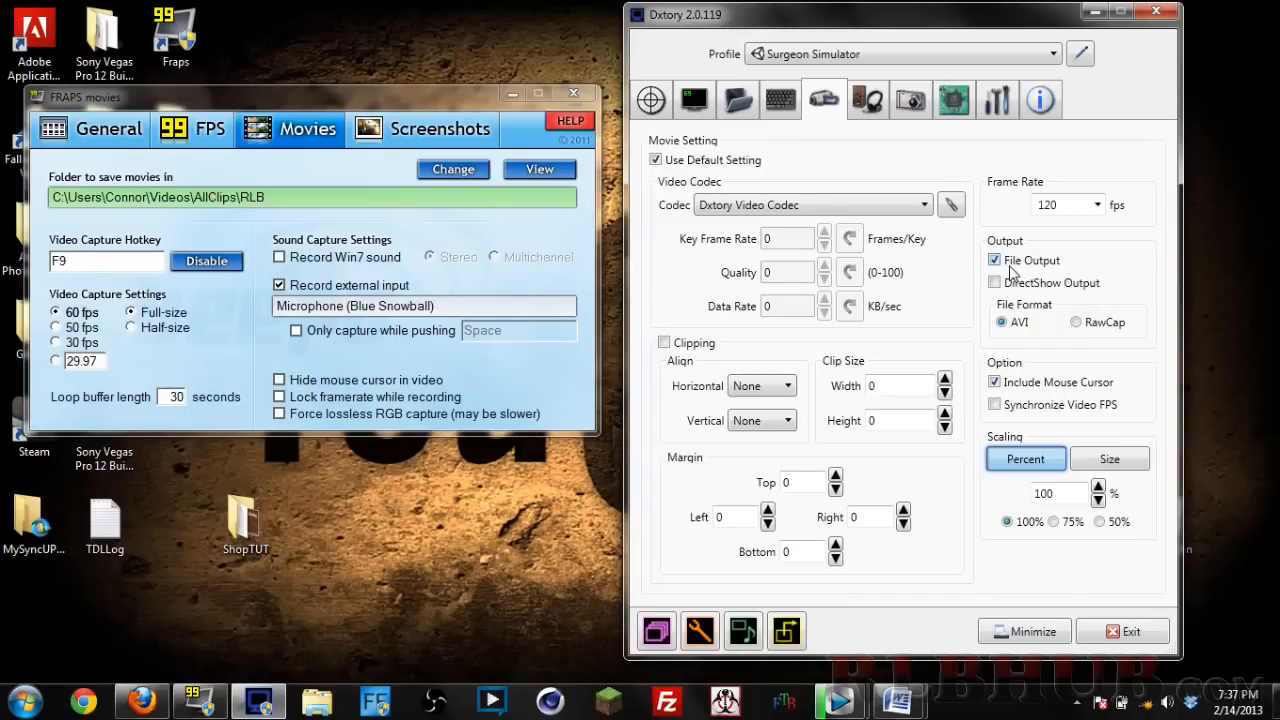
mouse_move(1058, 270)
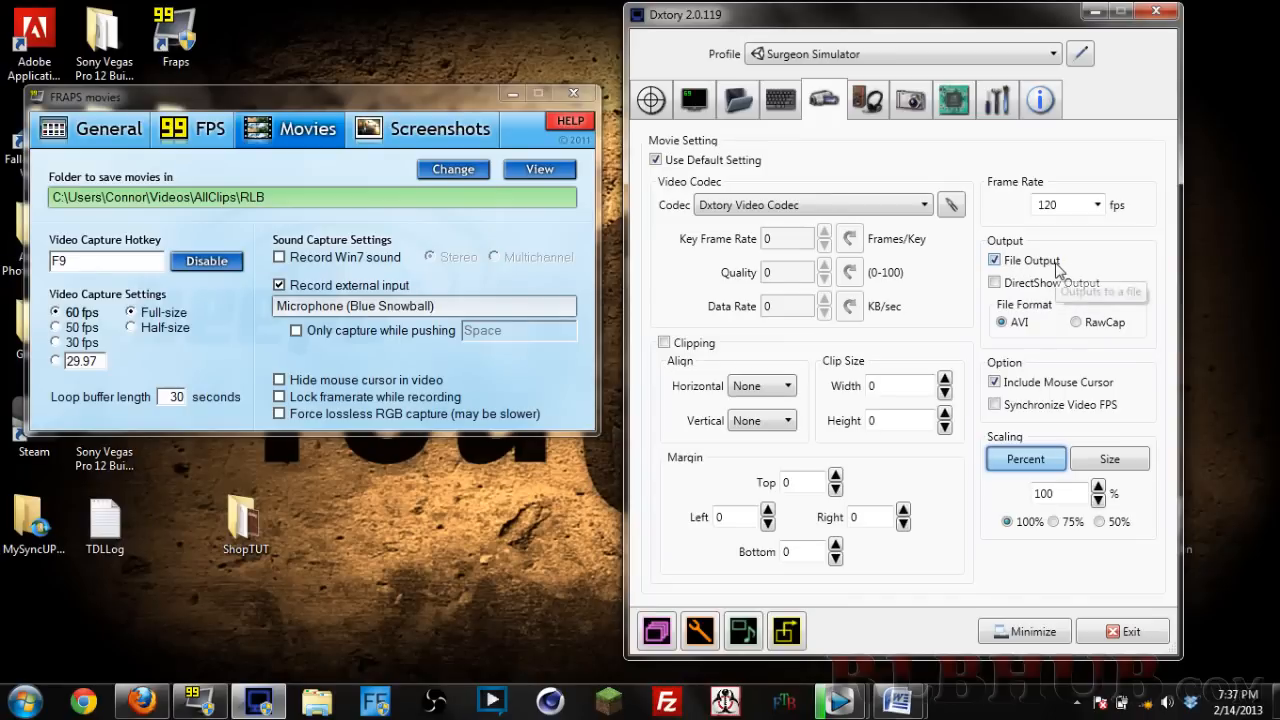
mouse_move(1056, 270)
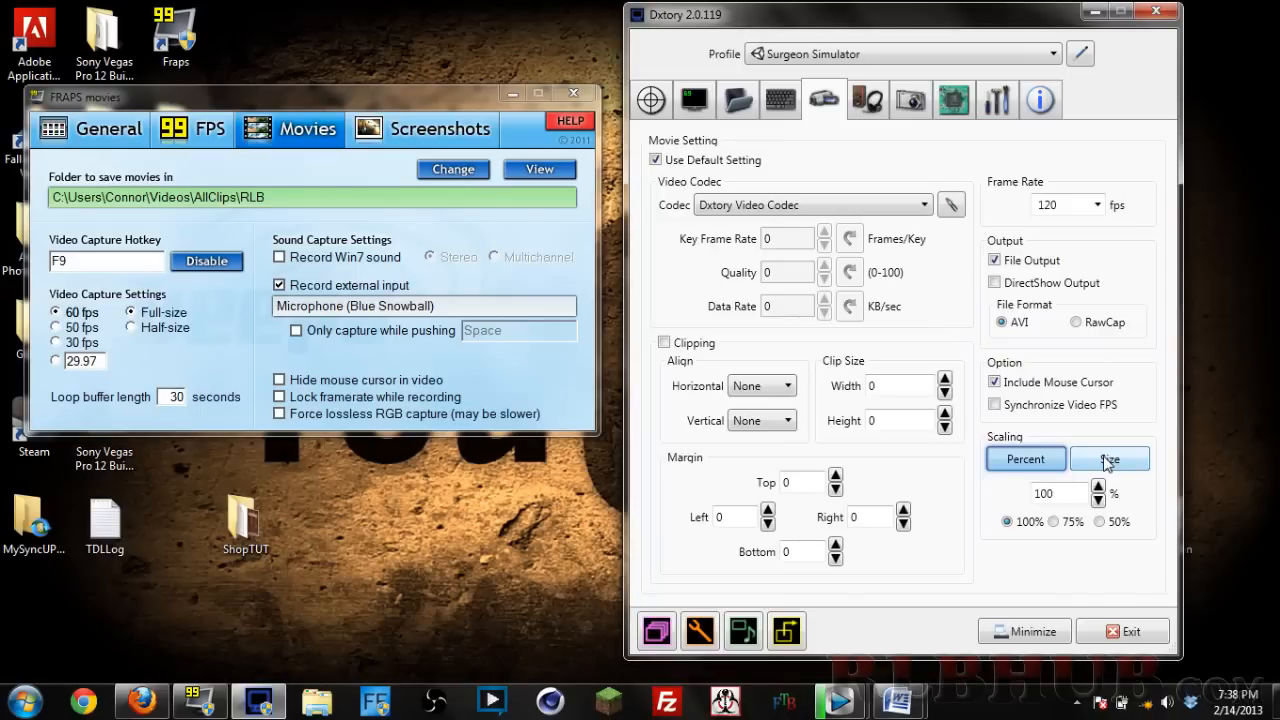
left_click(1108, 458)
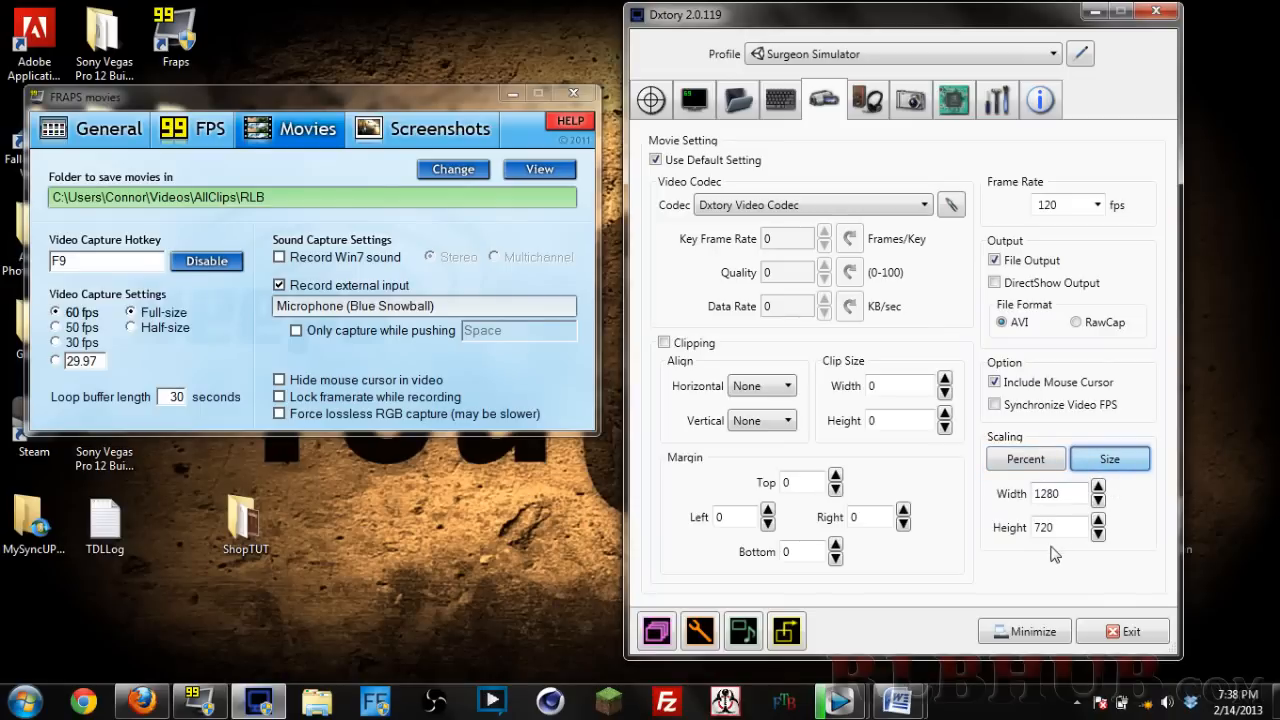
- Toggle scaling between Percent and Size, keeping a fixed 1280×720, then go to audio settings
left_click(1024, 458)
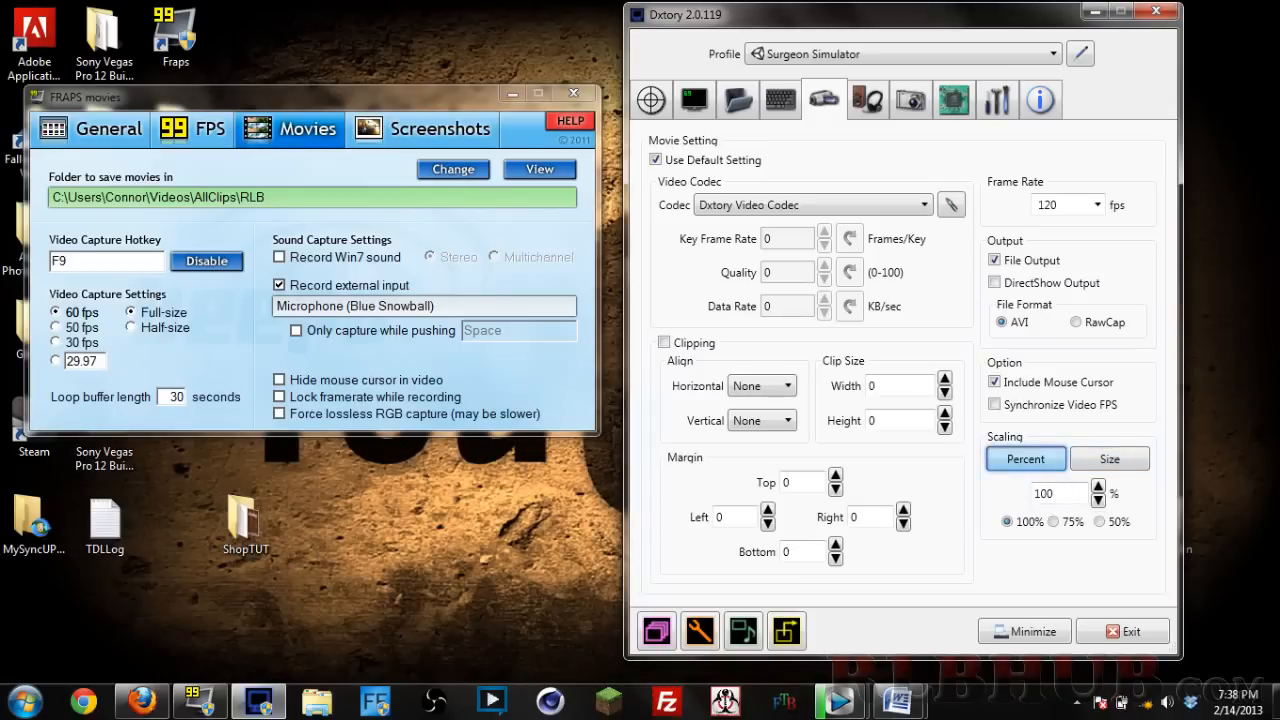
left_click(1108, 458)
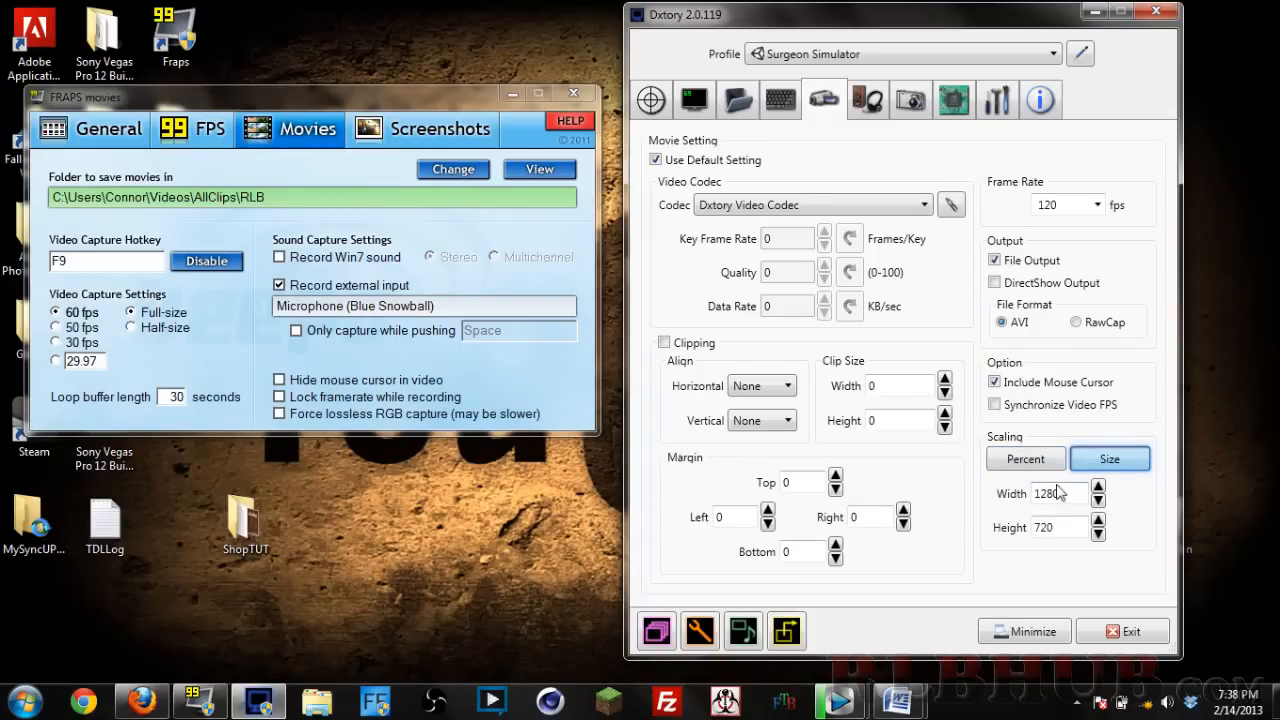
left_click(1024, 458)
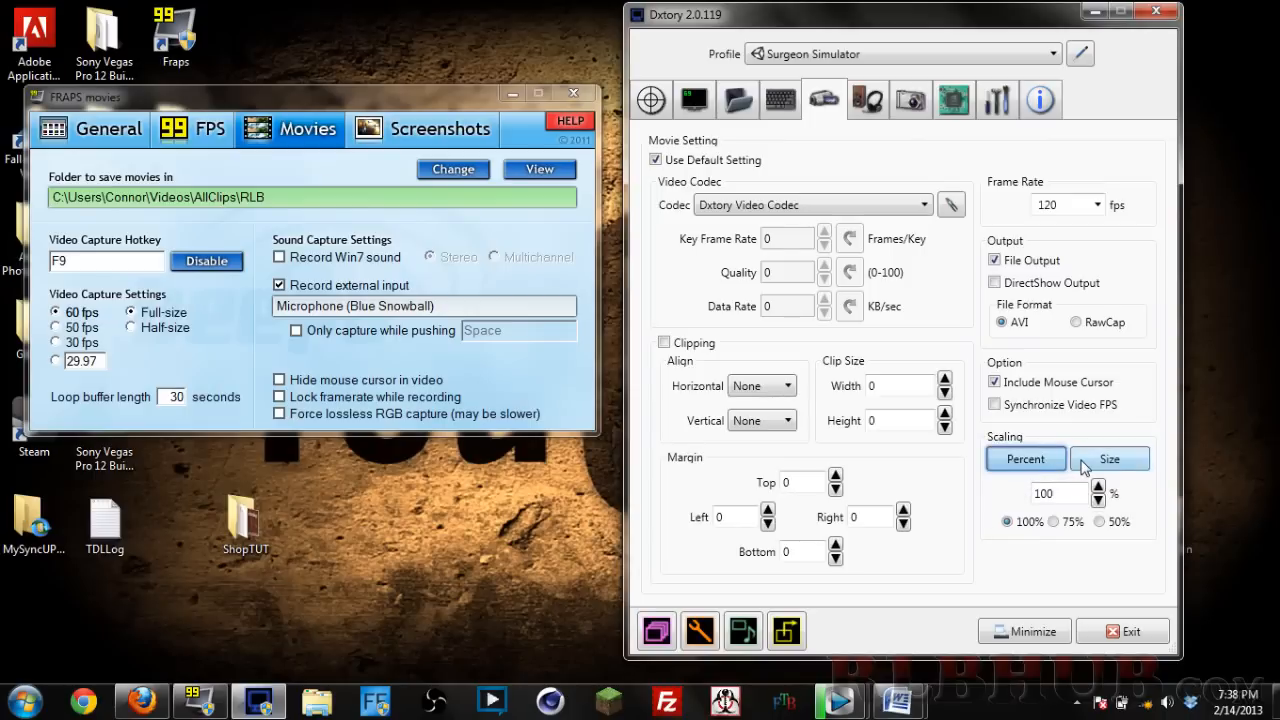
left_click(1108, 458)
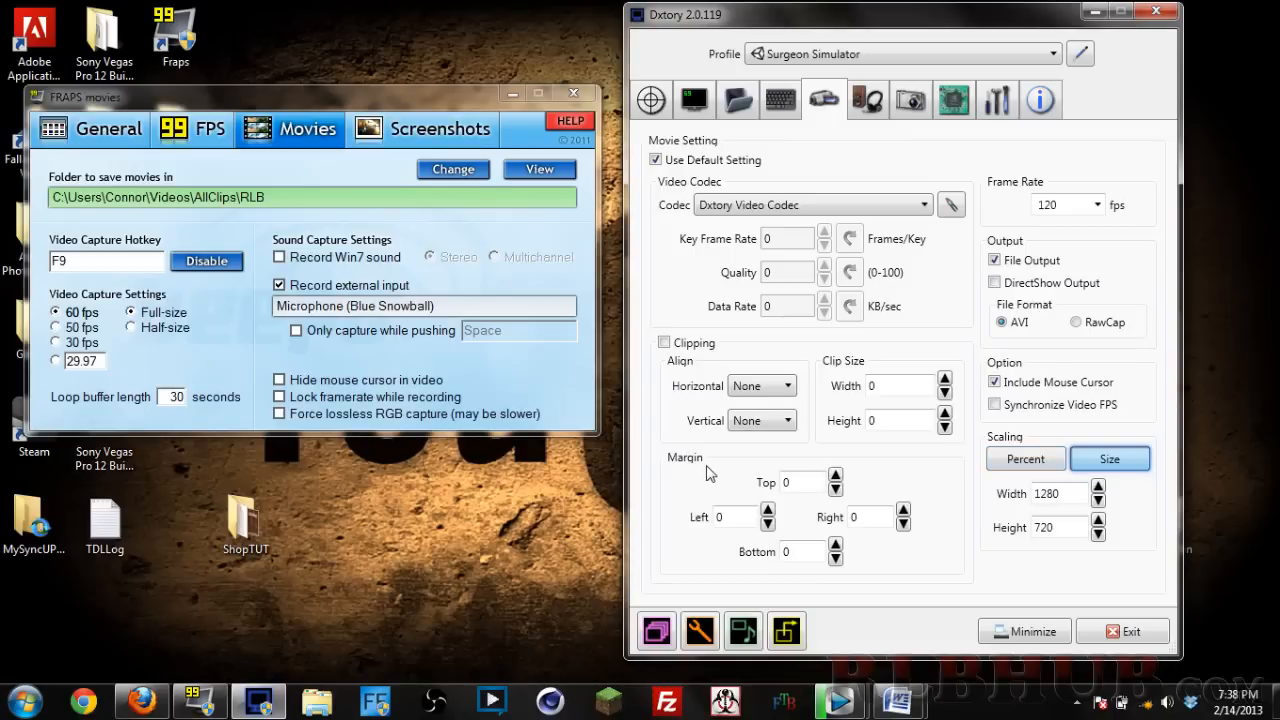
mouse_move(834, 466)
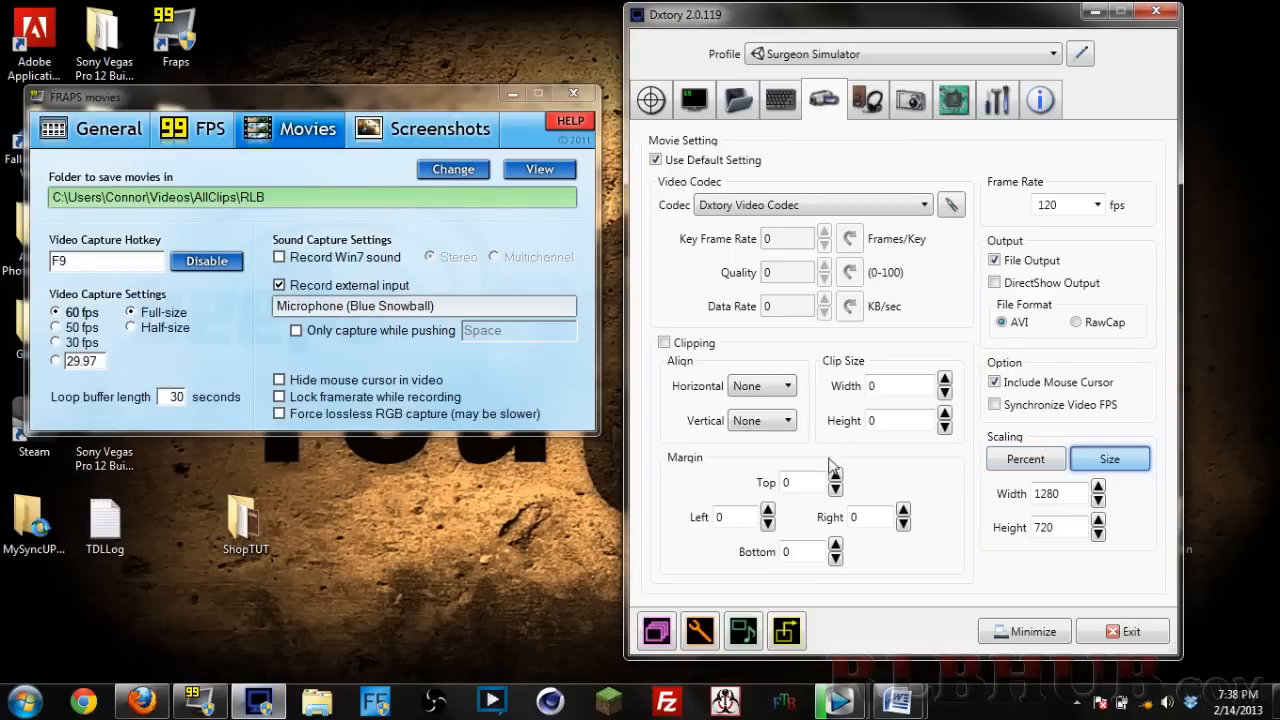
mouse_move(782, 368)
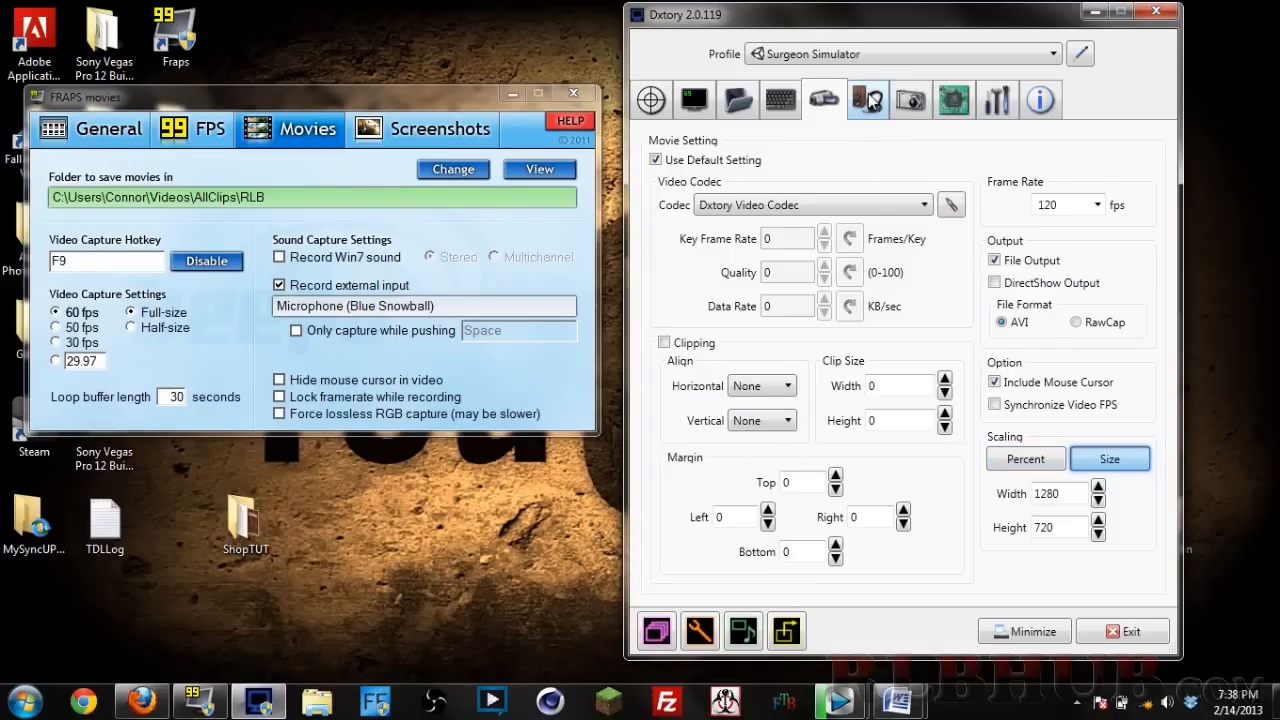
left_click(866, 100)
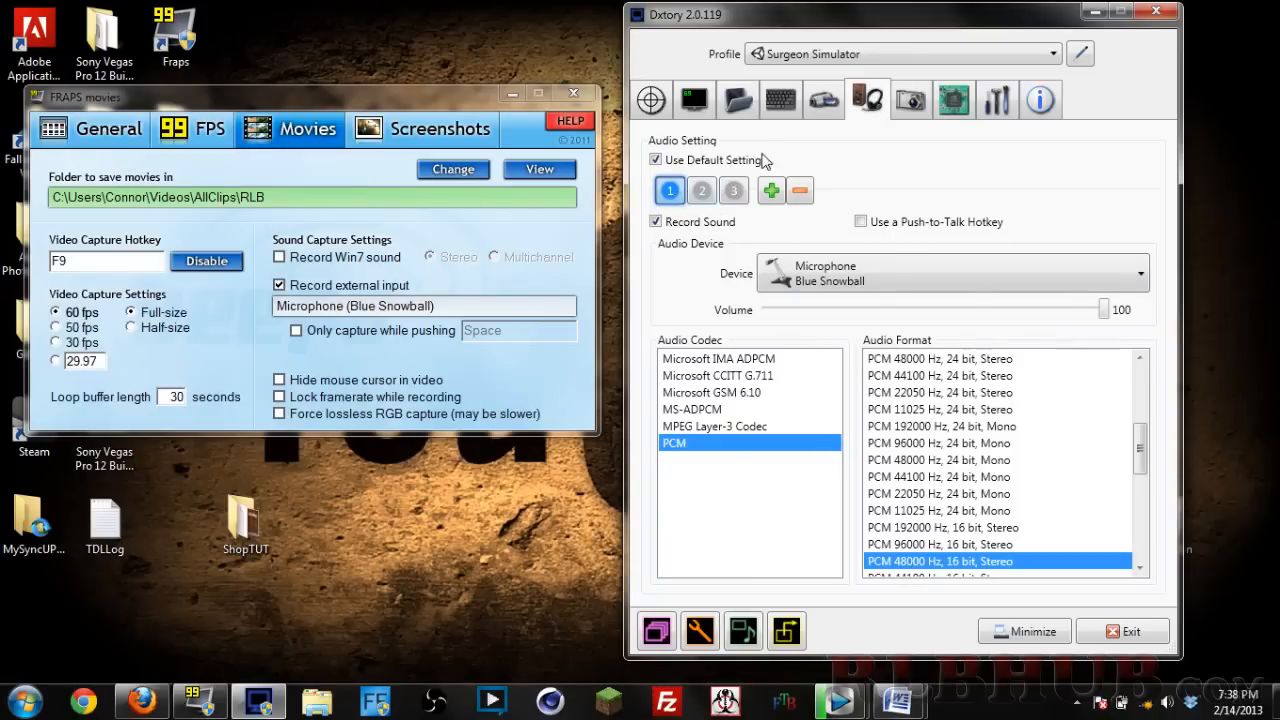
- Compare the speakers/headphones and communications headphones audio devices, then show screenshot settings
left_click(702, 190)
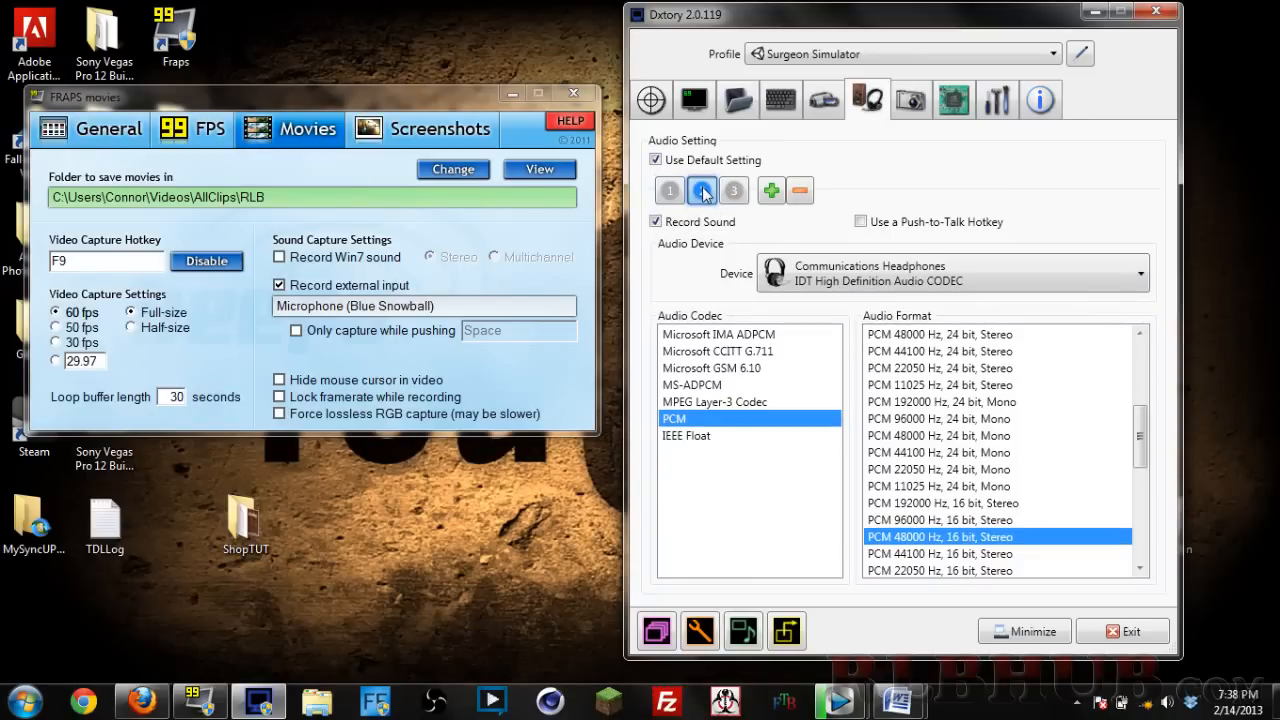
left_click(700, 190)
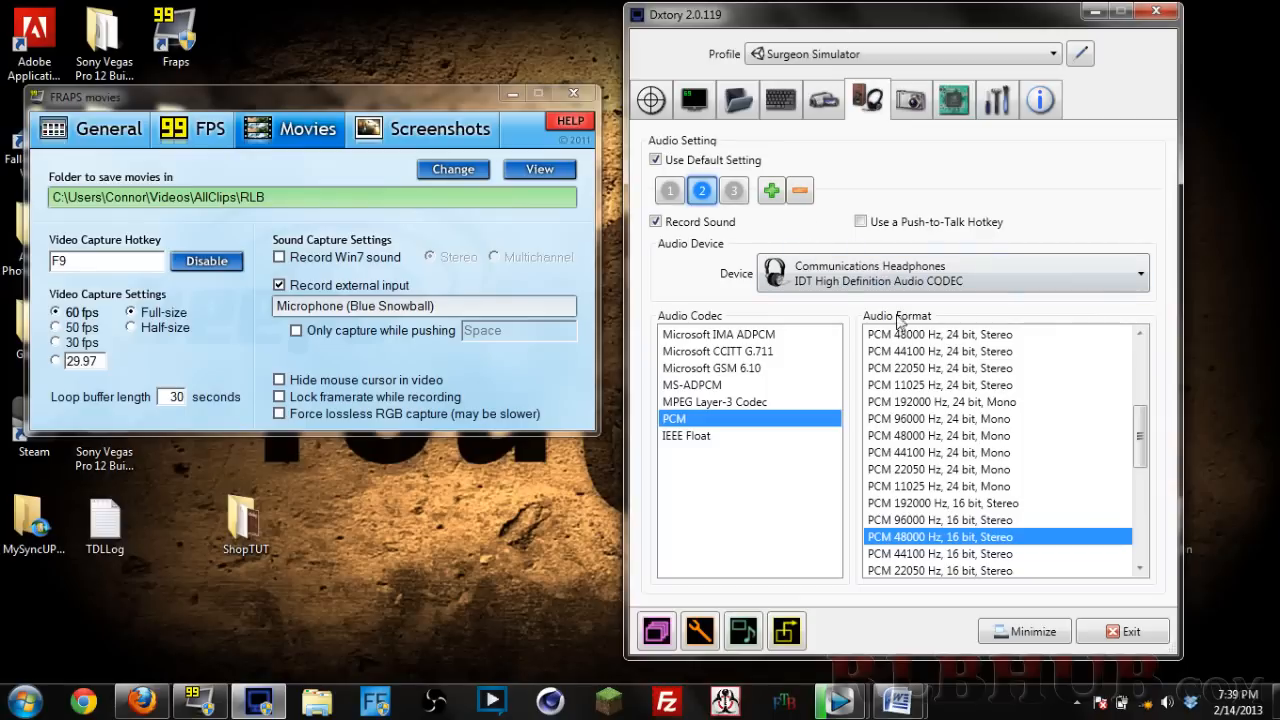
mouse_move(936, 262)
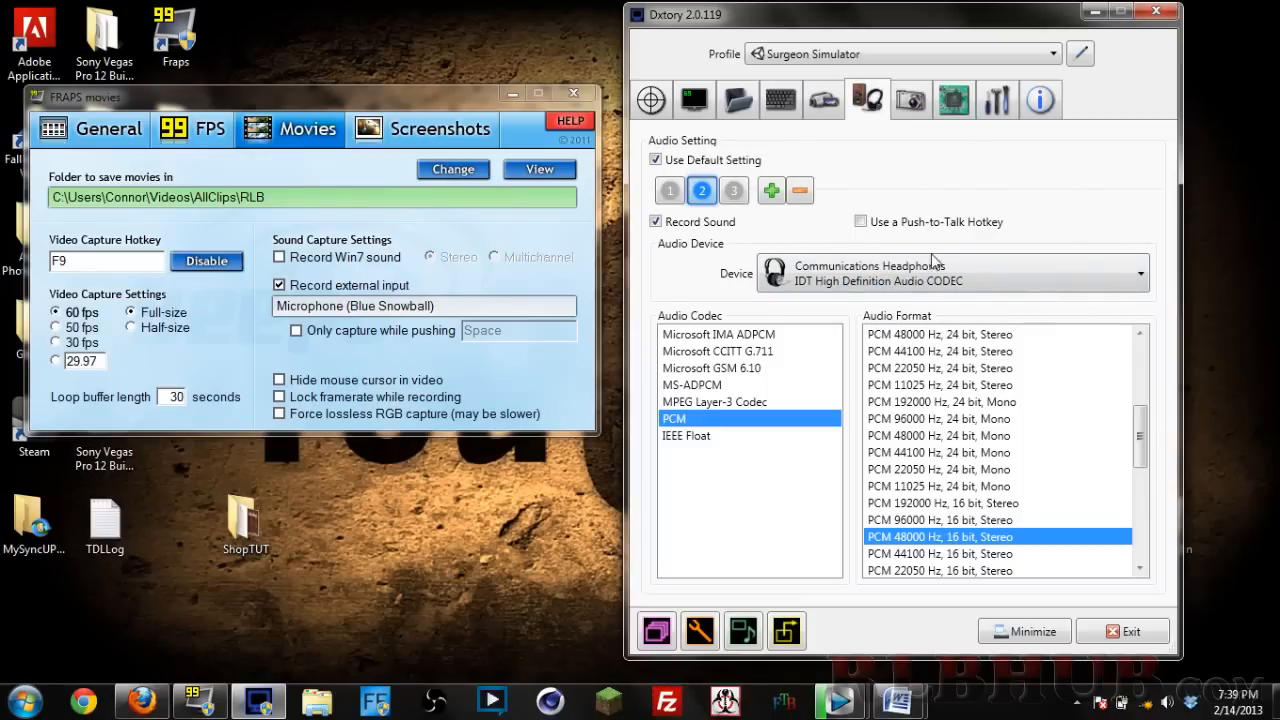
left_click(732, 190)
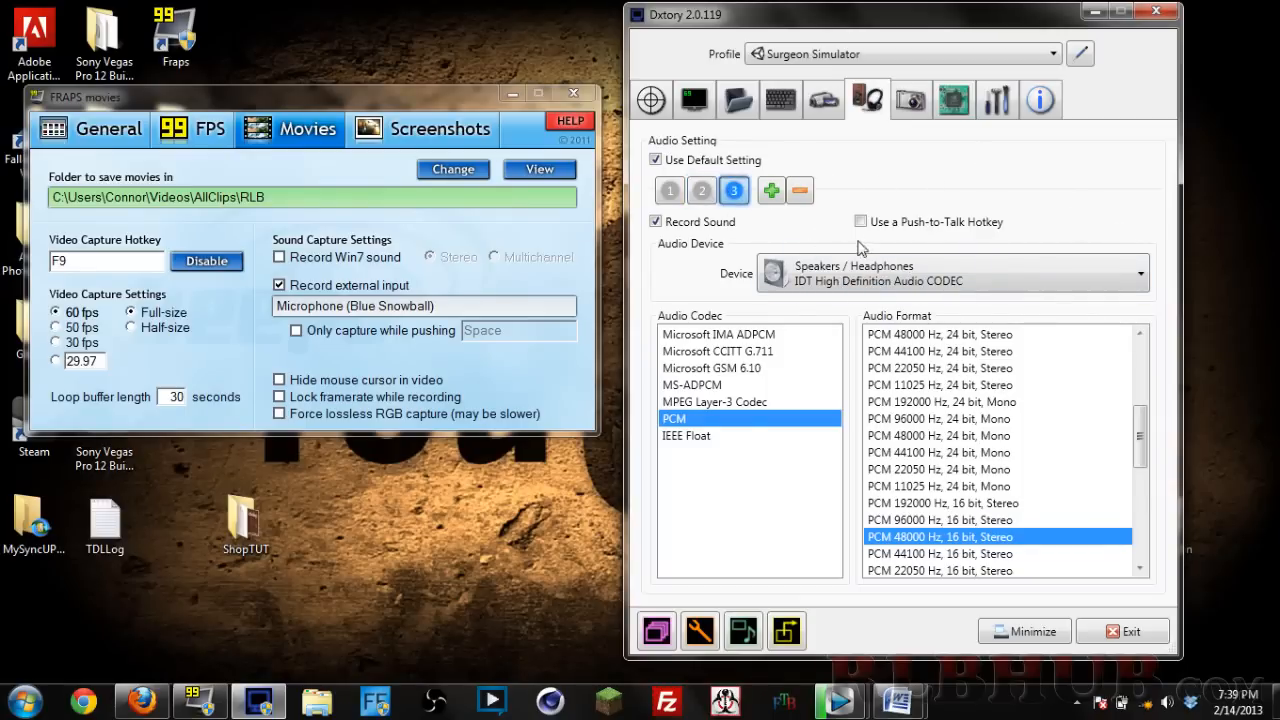
left_click(700, 190)
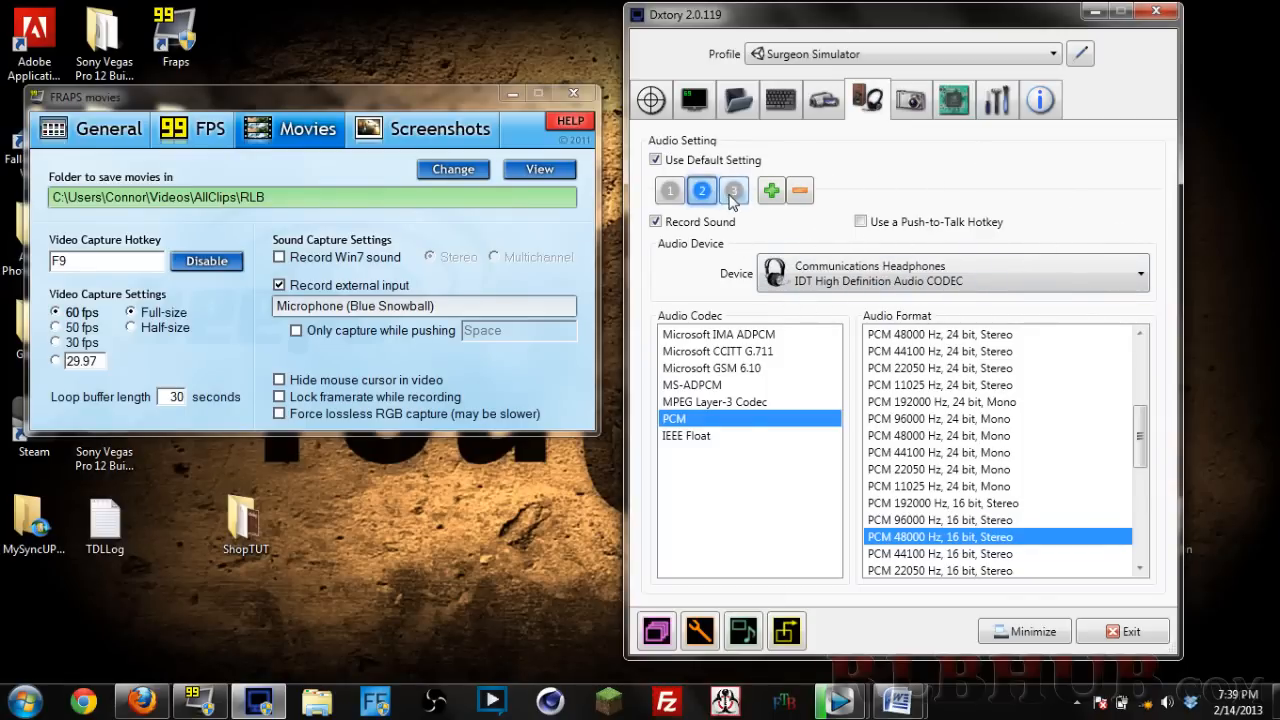
left_click(732, 190)
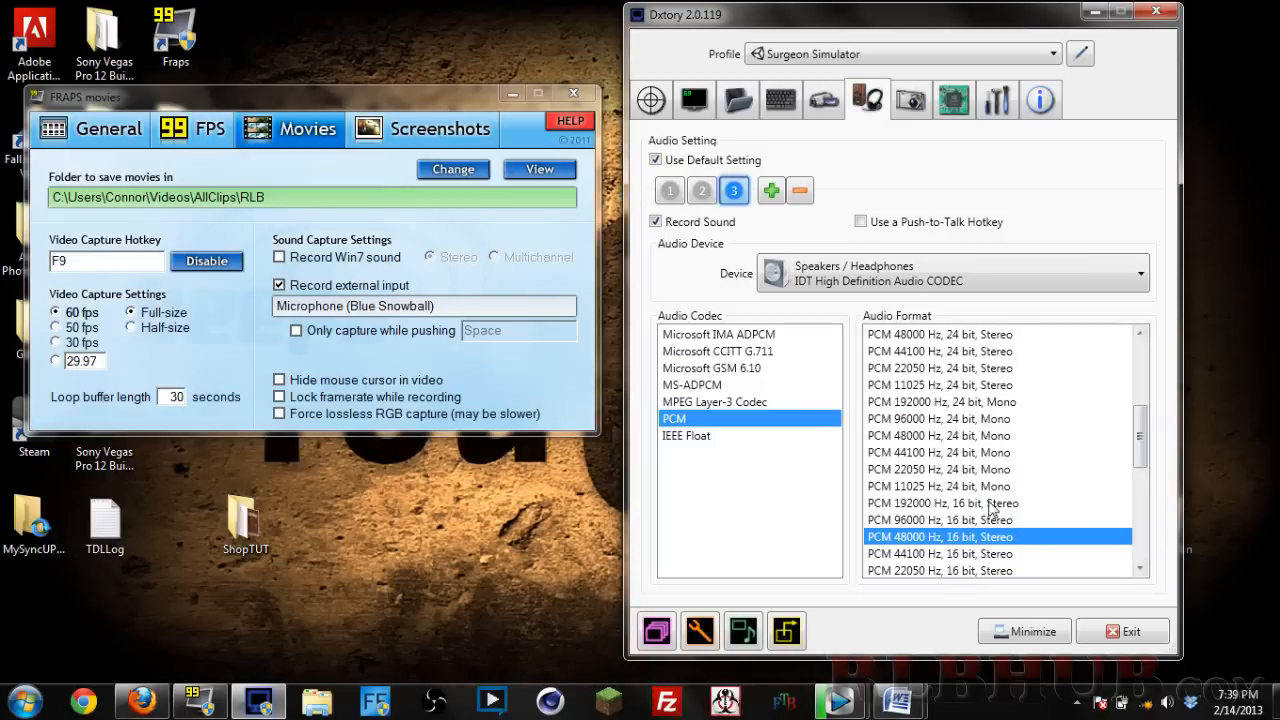
mouse_move(864, 162)
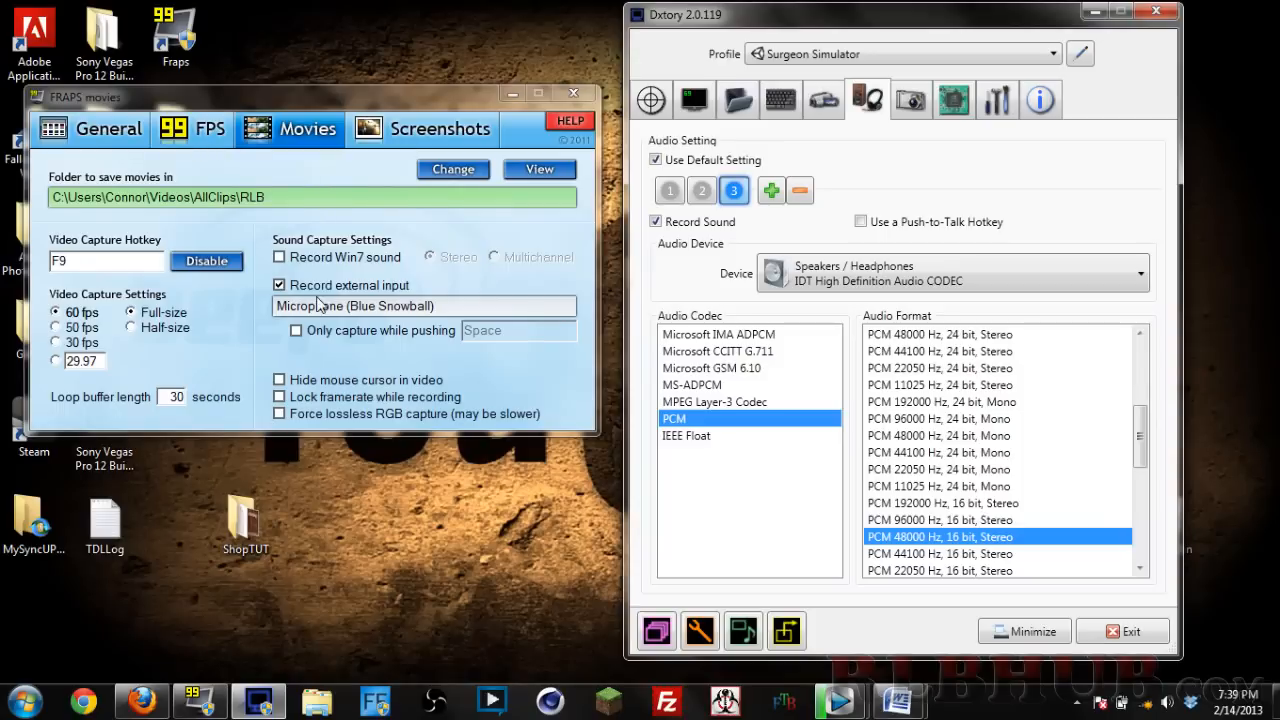
left_click(910, 100)
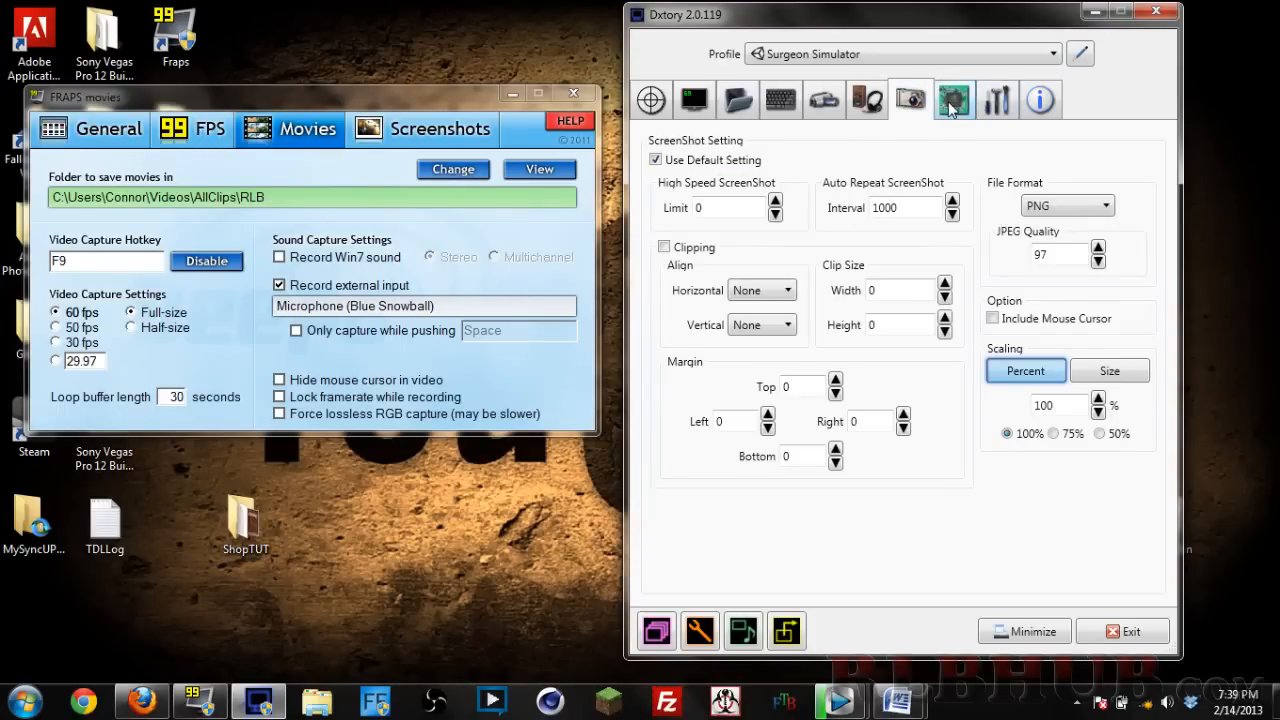
- Browse Dxtory's Advanced, Global and Overlay settings, ending on the F9/F11 hotkeys
left_click(952, 100)
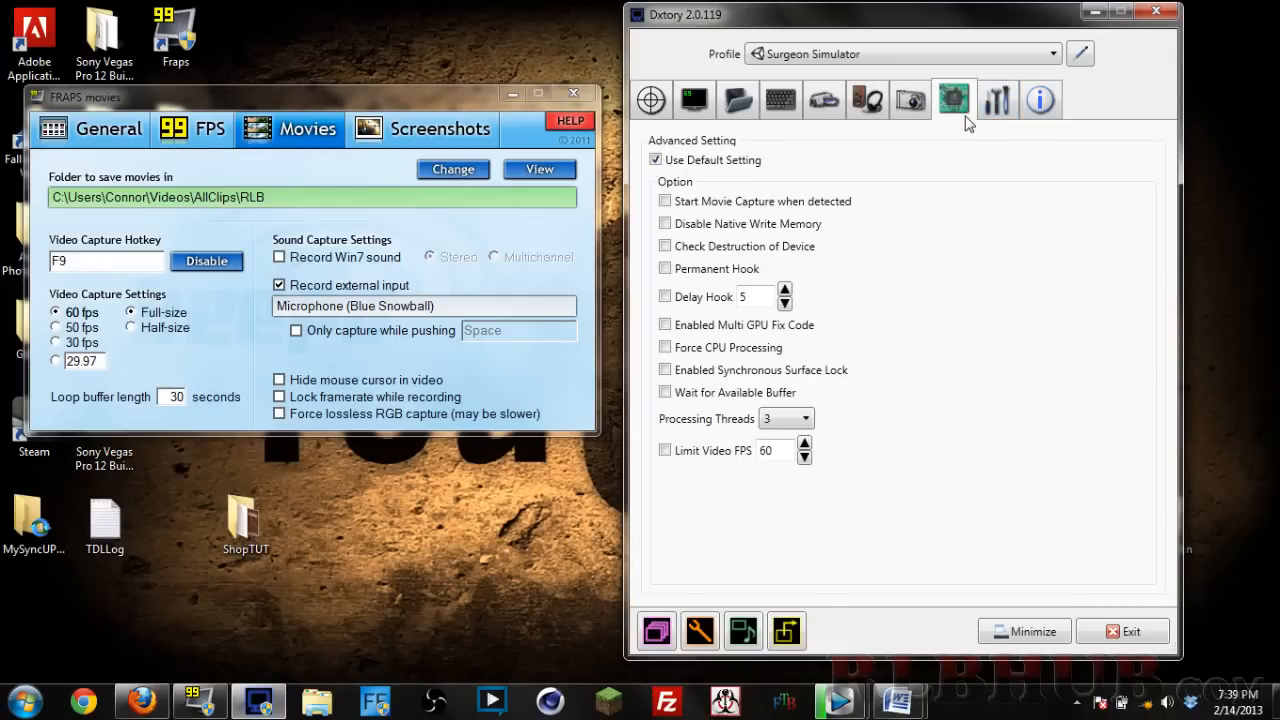
left_click(996, 100)
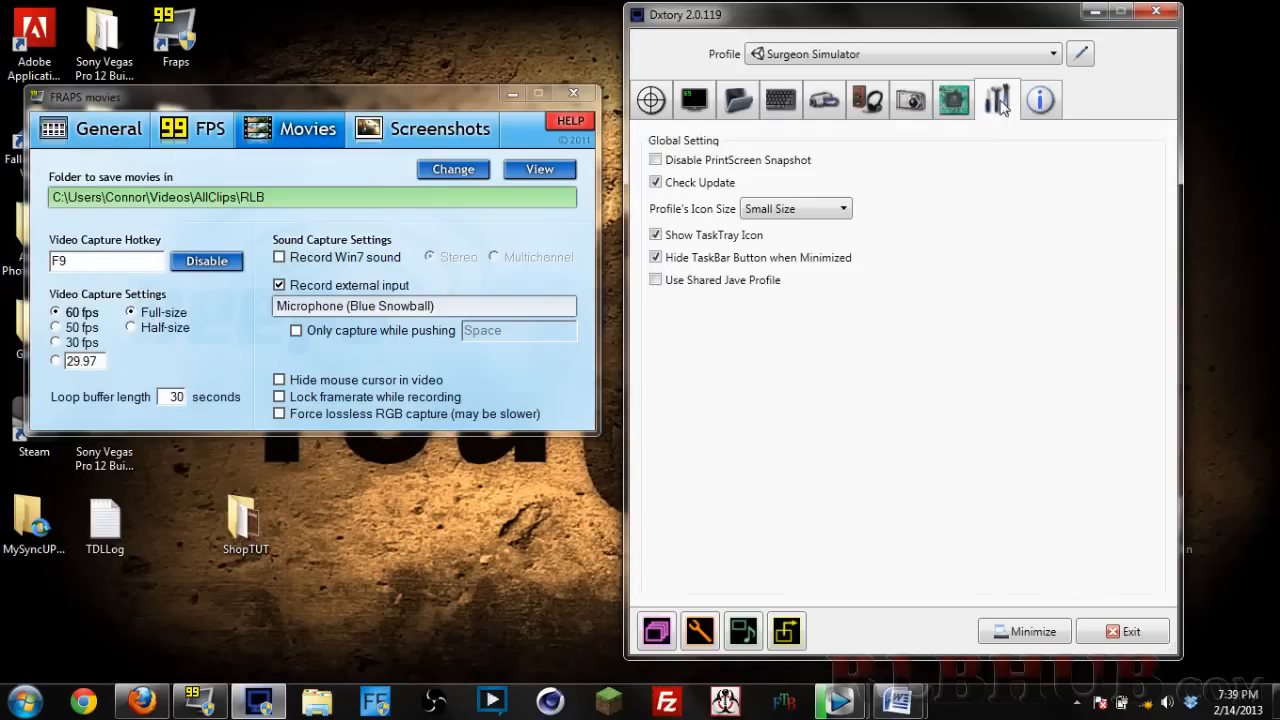
left_click(692, 100)
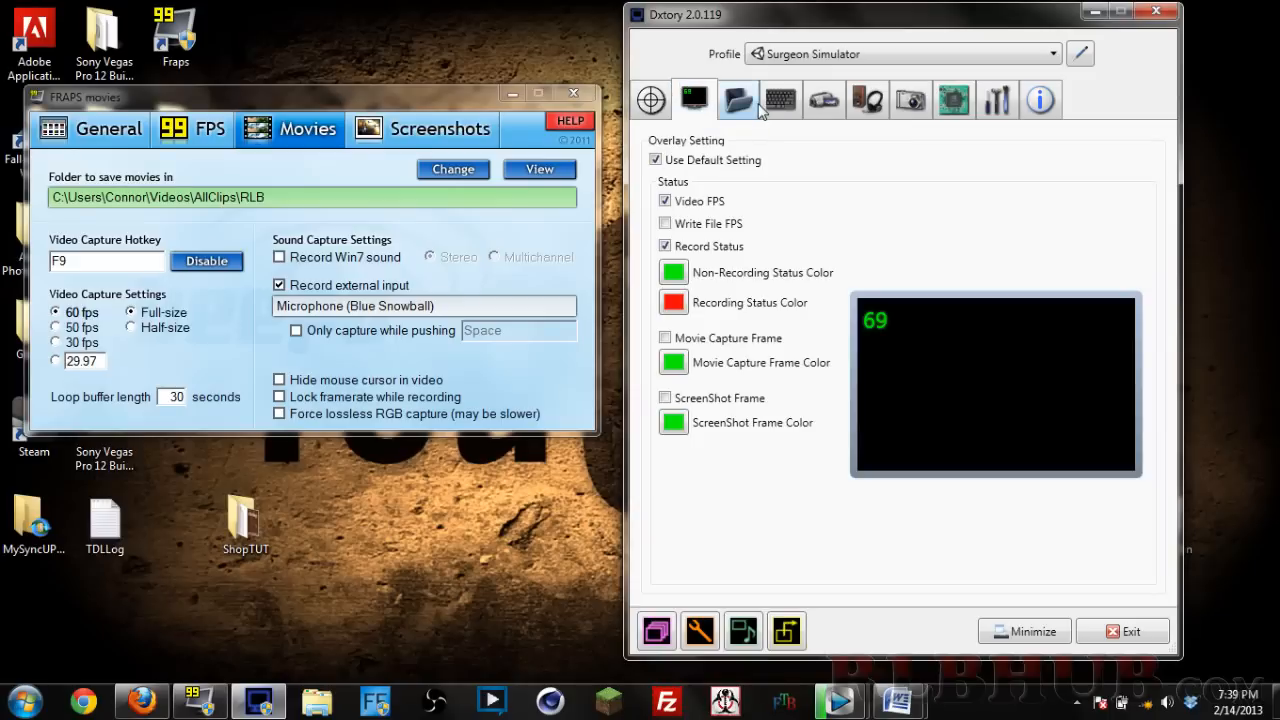
left_click(780, 100)
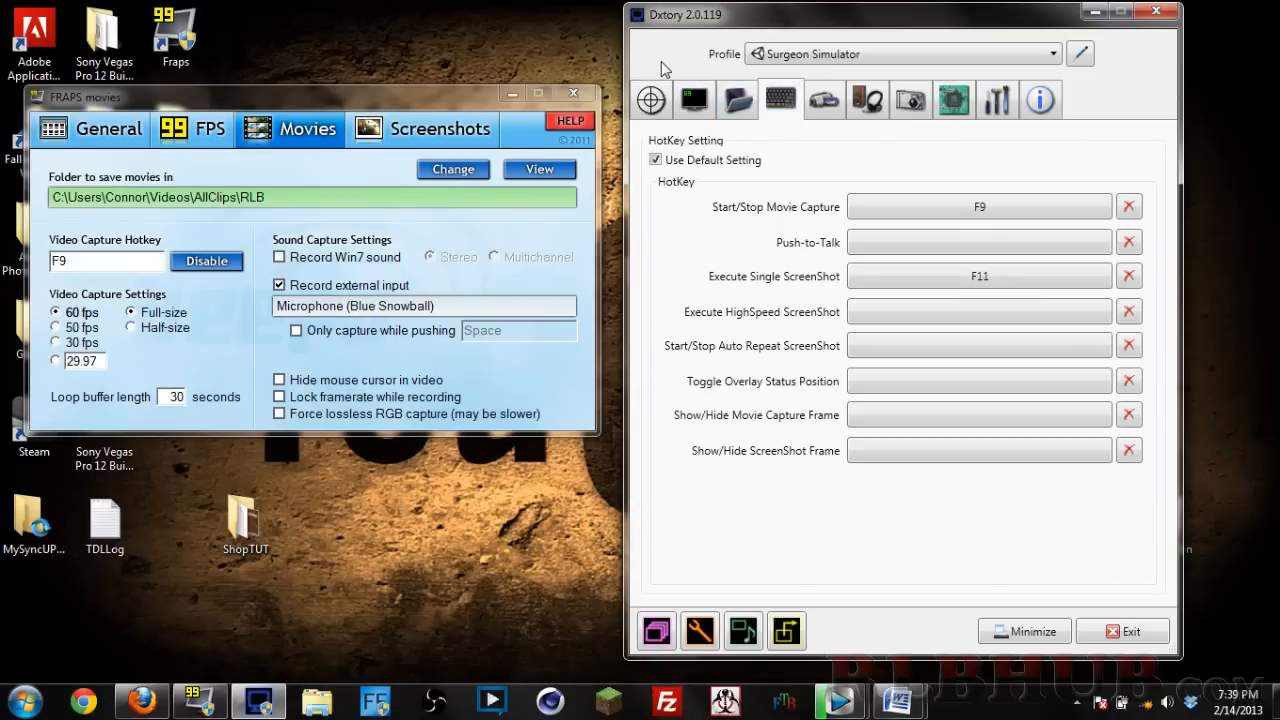
mouse_move(668, 68)
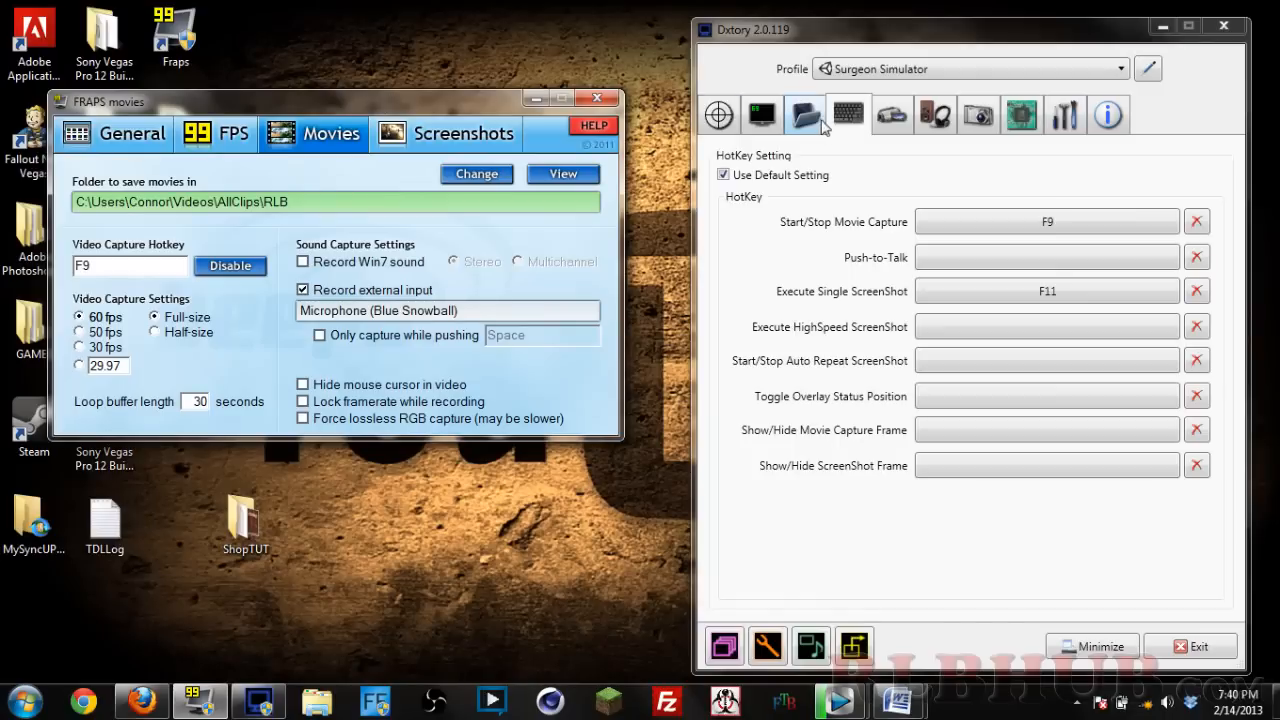
- Return to Dxtory's audio settings and select a different configured audio device
left_click(934, 114)
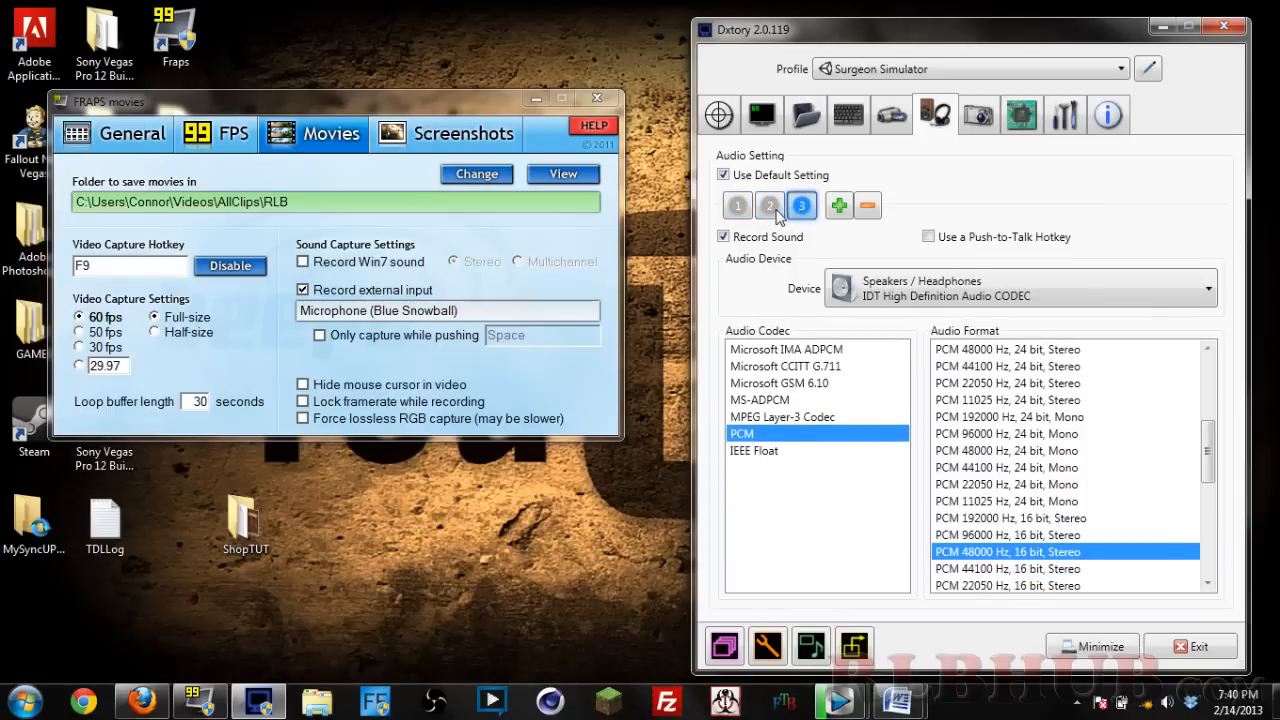
left_click(736, 204)
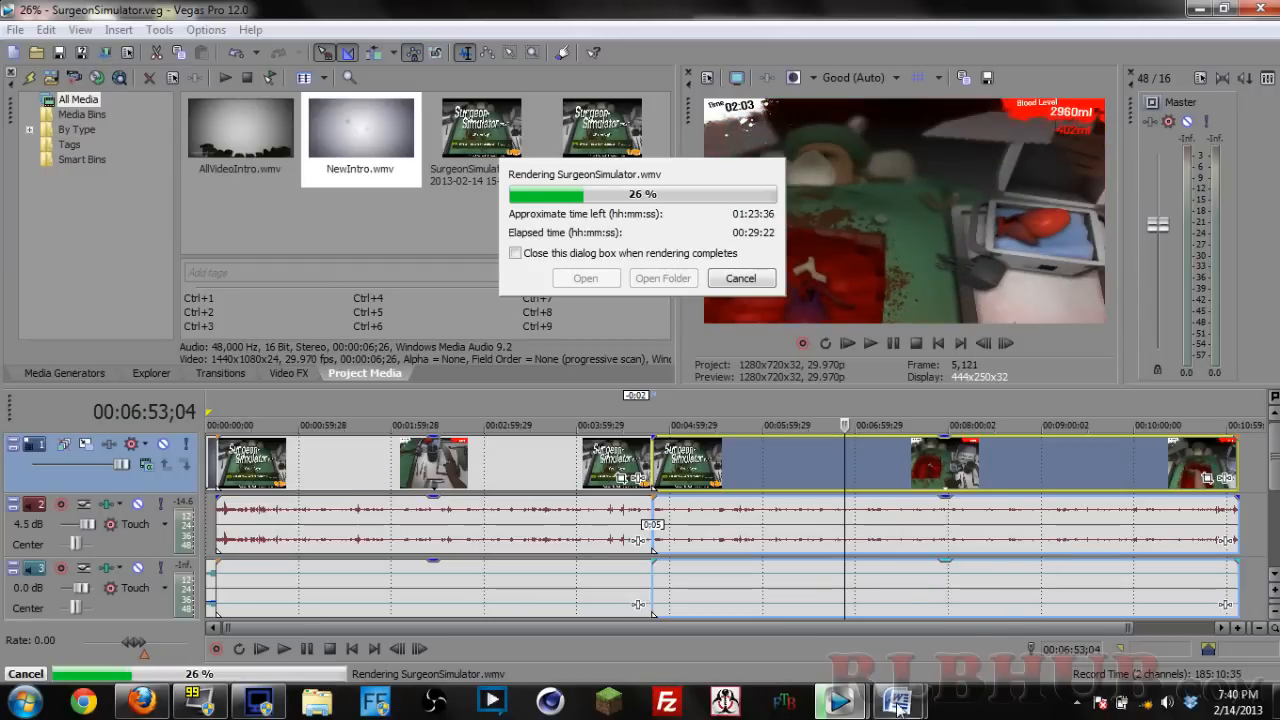
mouse_move(896, 700)
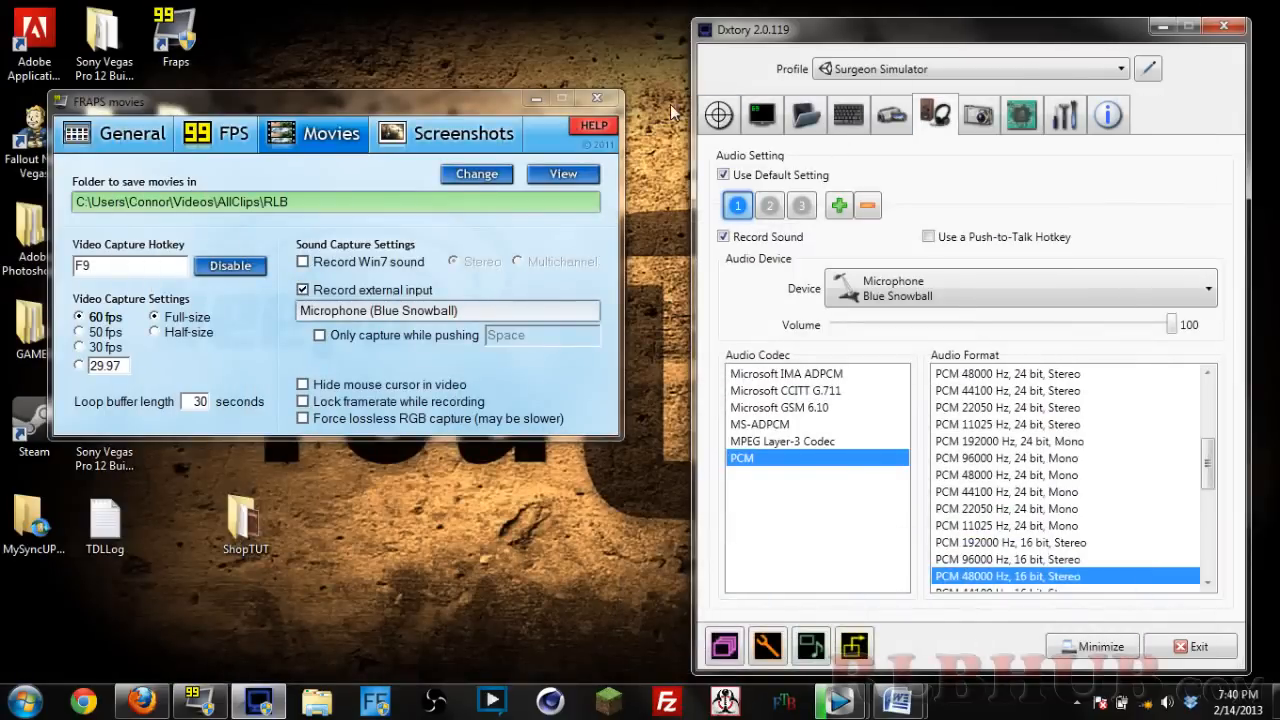
mouse_move(644, 78)
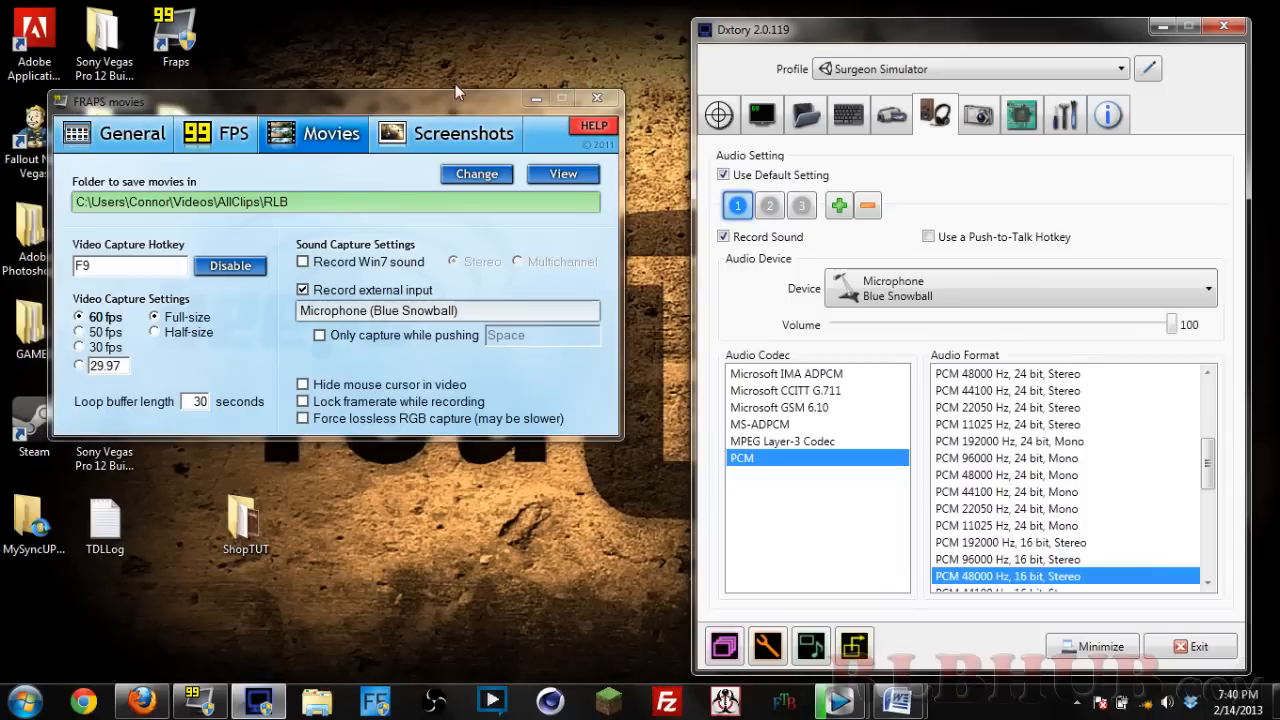
mouse_move(432, 104)
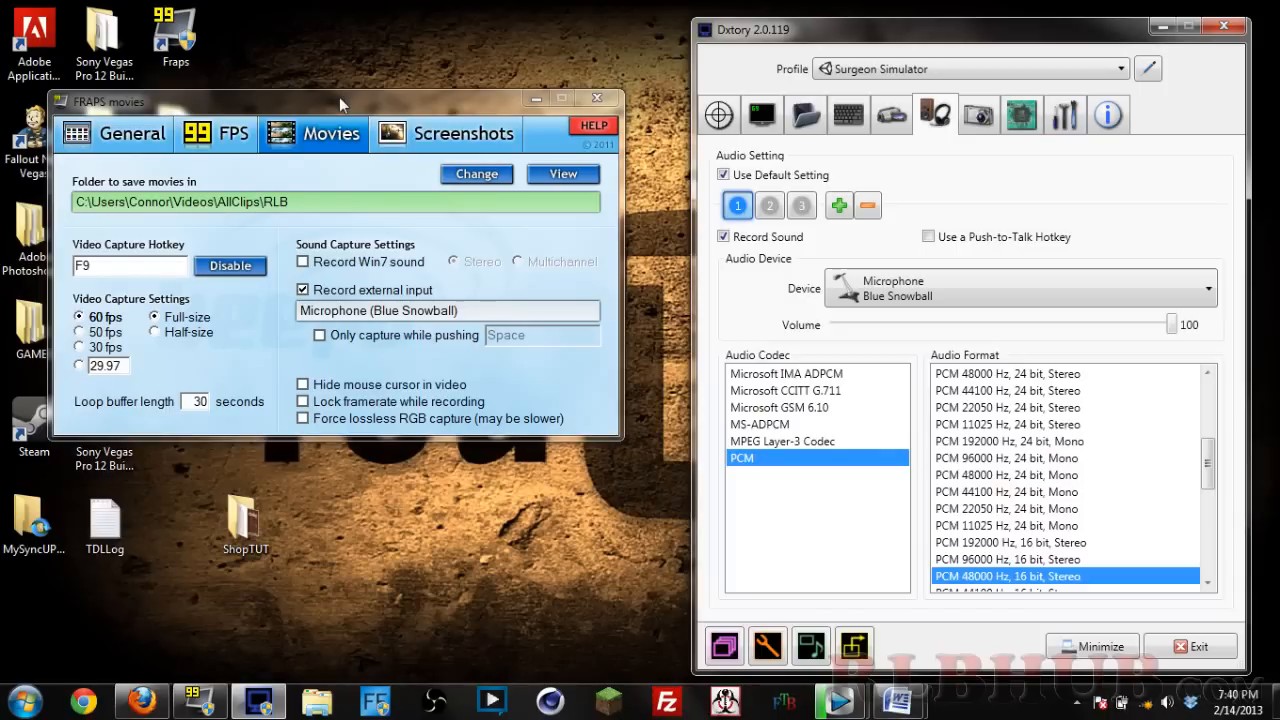
mouse_move(438, 98)
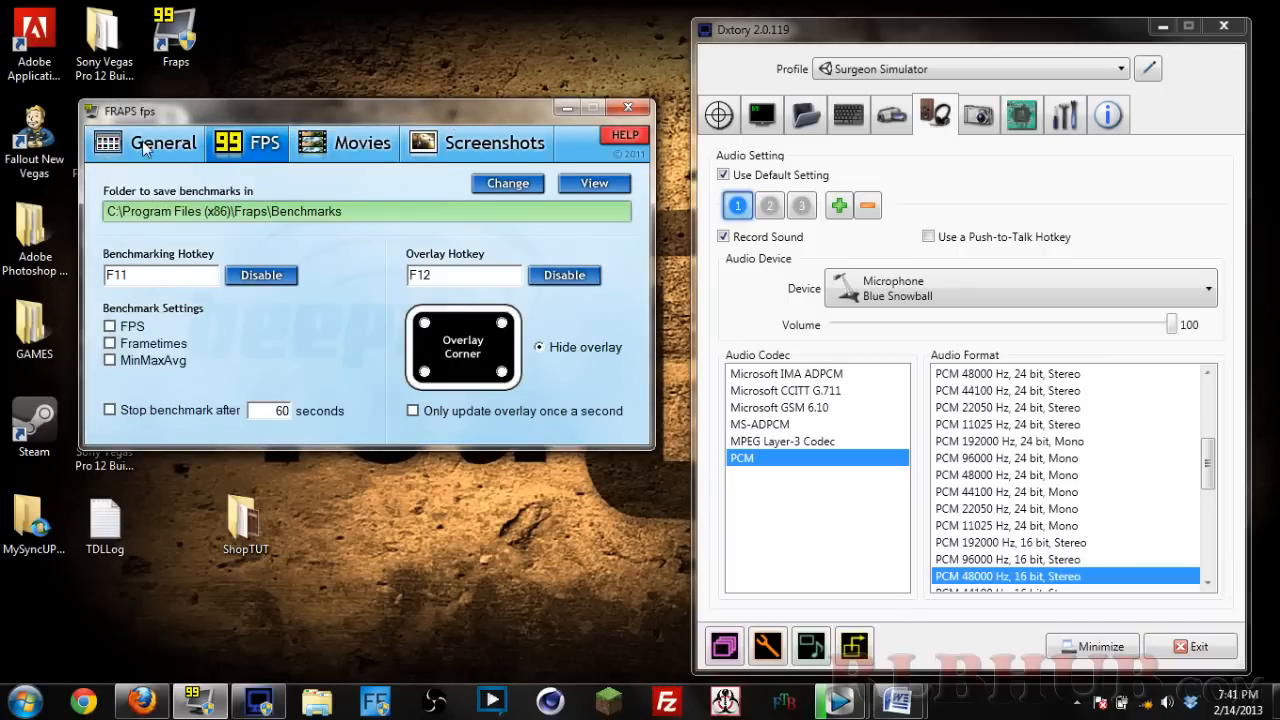
- Step through Dxtory's Movie and Overlay settings to the movie save-folder list
left_click(344, 144)
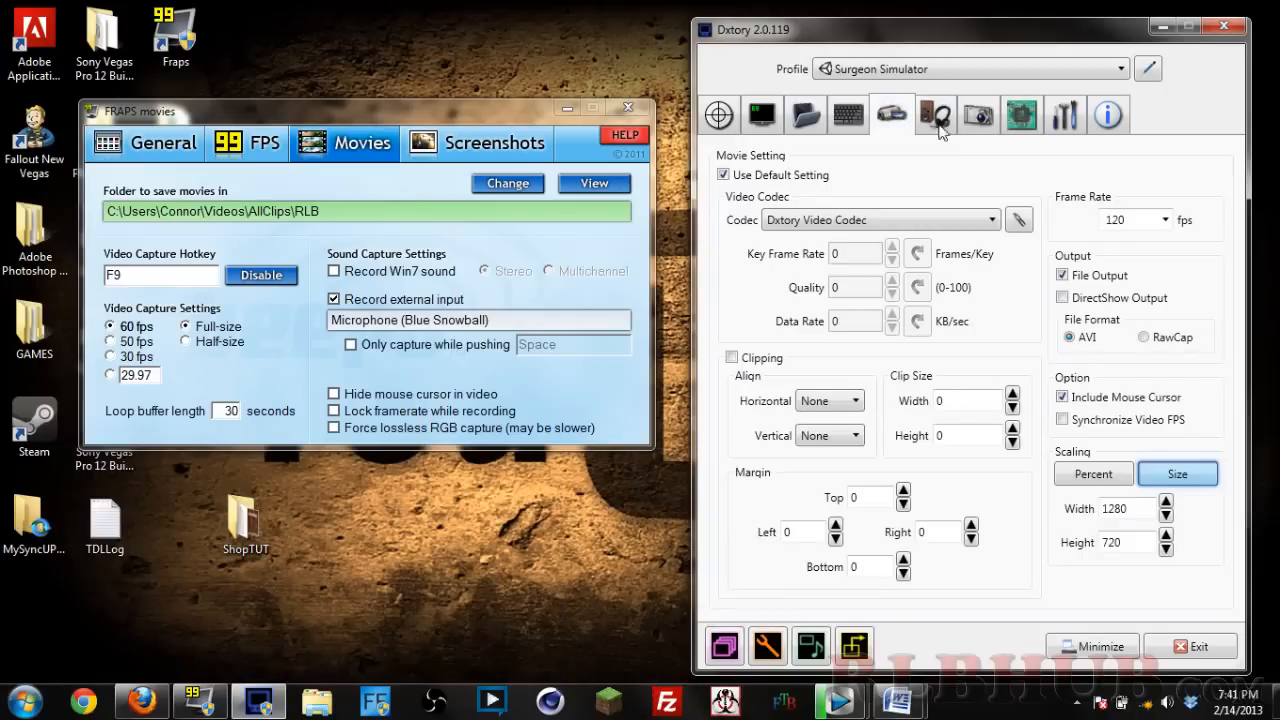
left_click(760, 112)
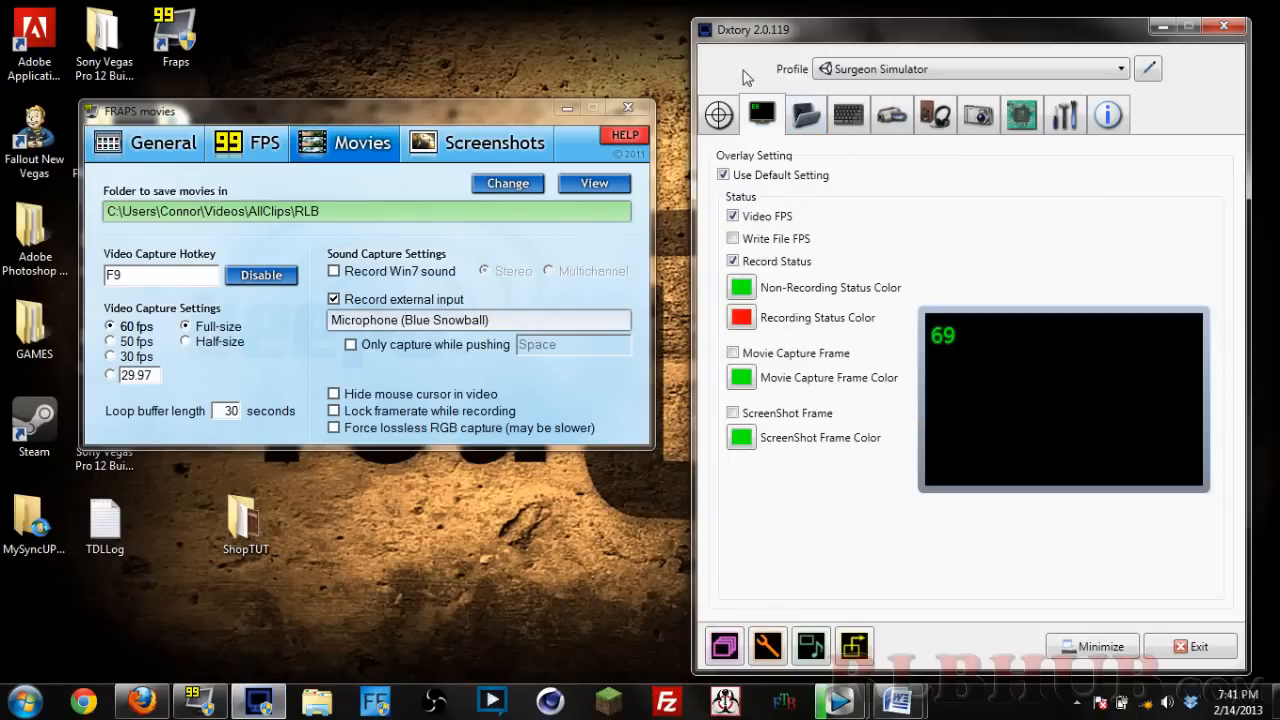
left_click(804, 114)
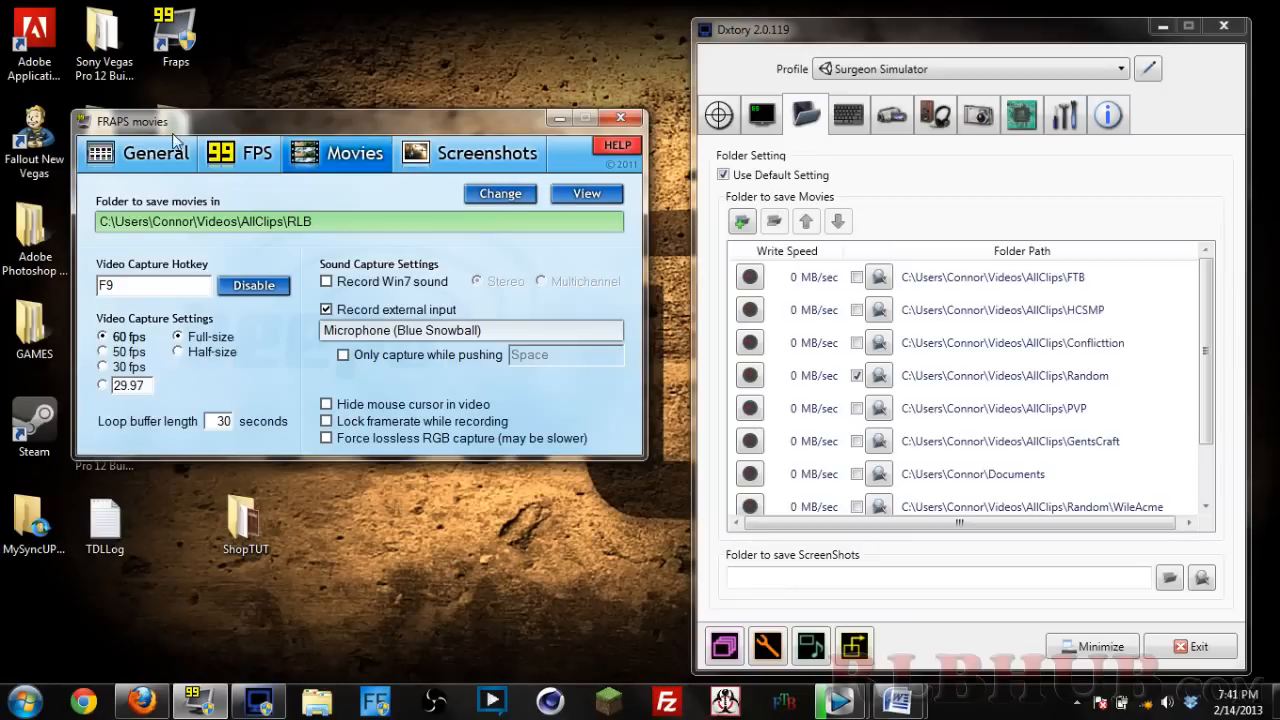
mouse_move(240, 128)
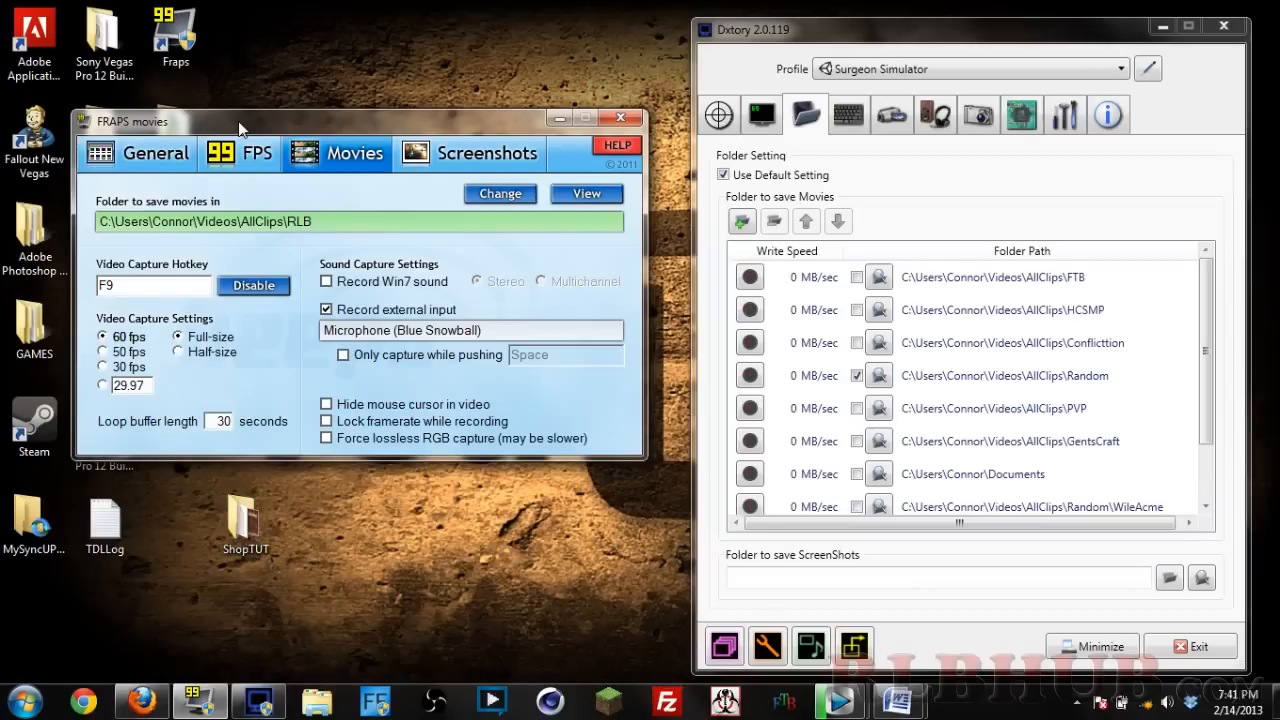
mouse_move(624, 28)
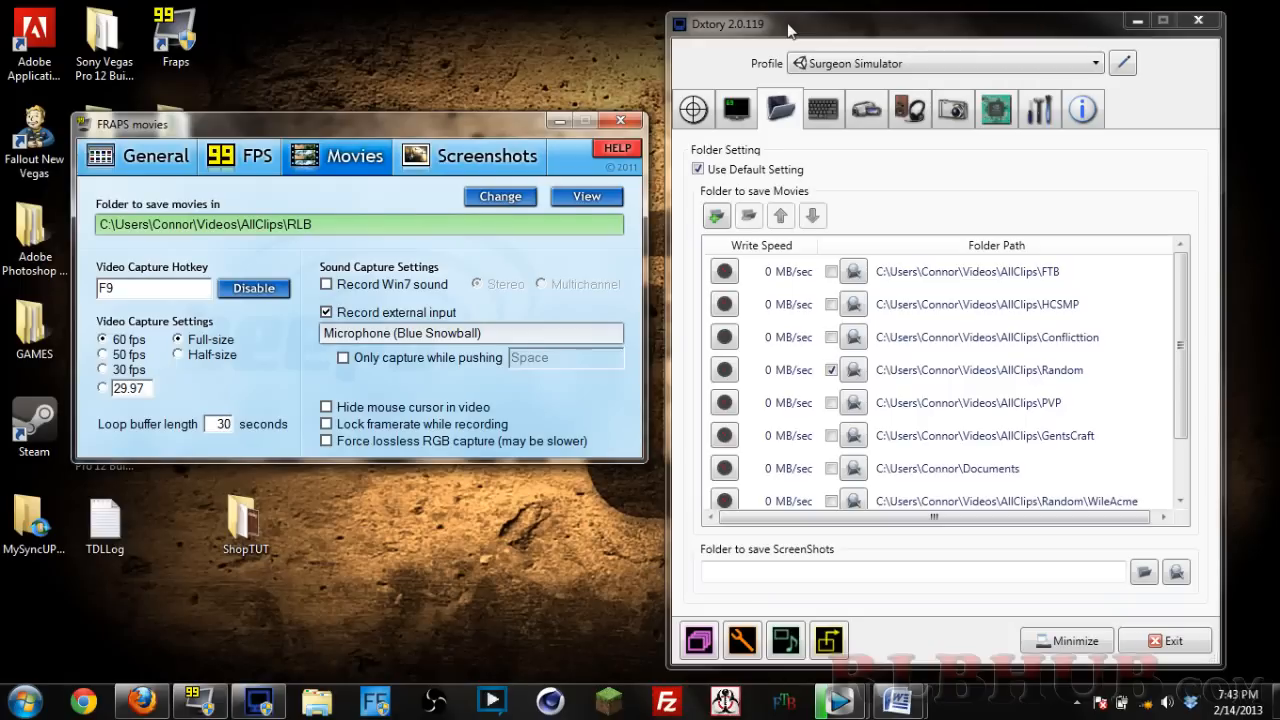
mouse_move(584, 58)
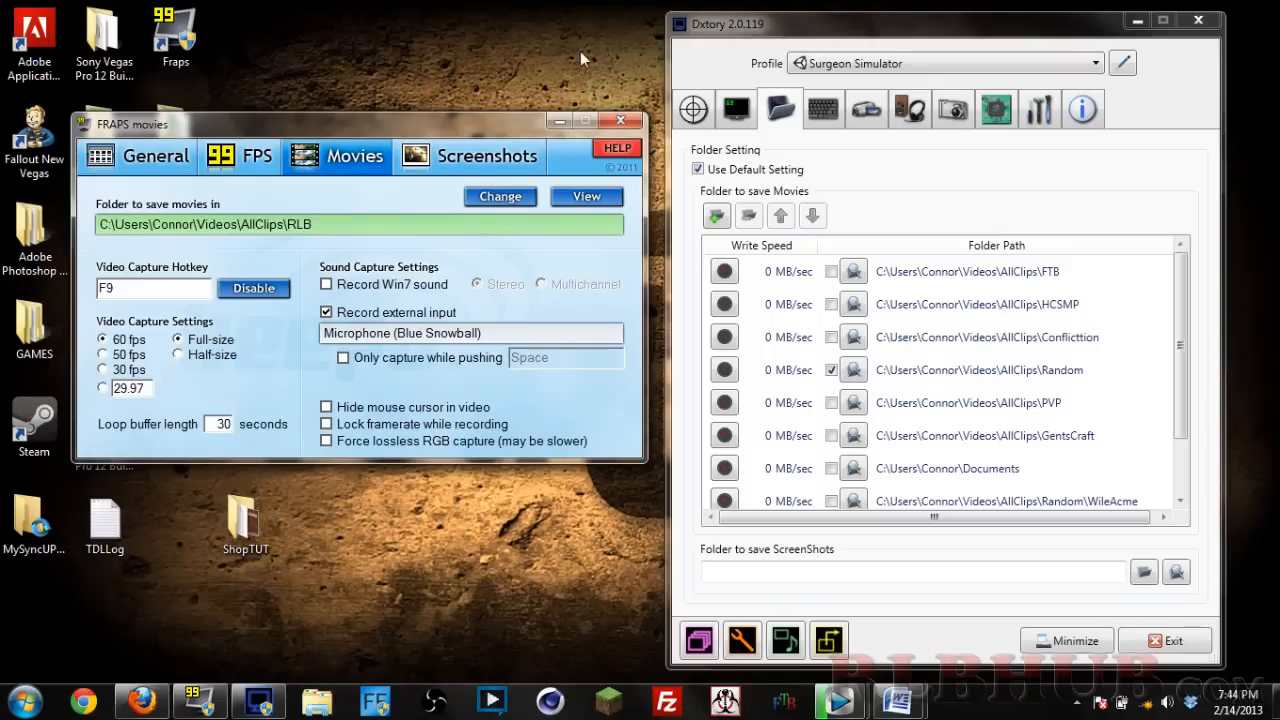
mouse_move(416, 132)
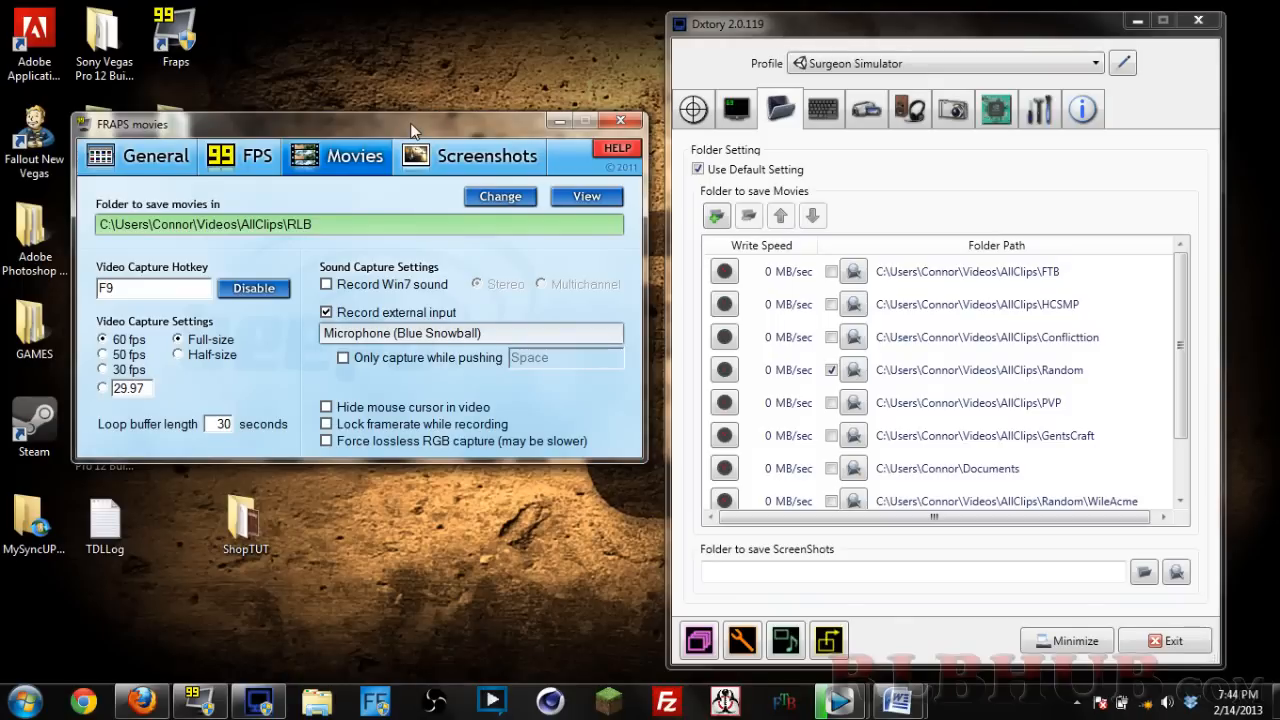